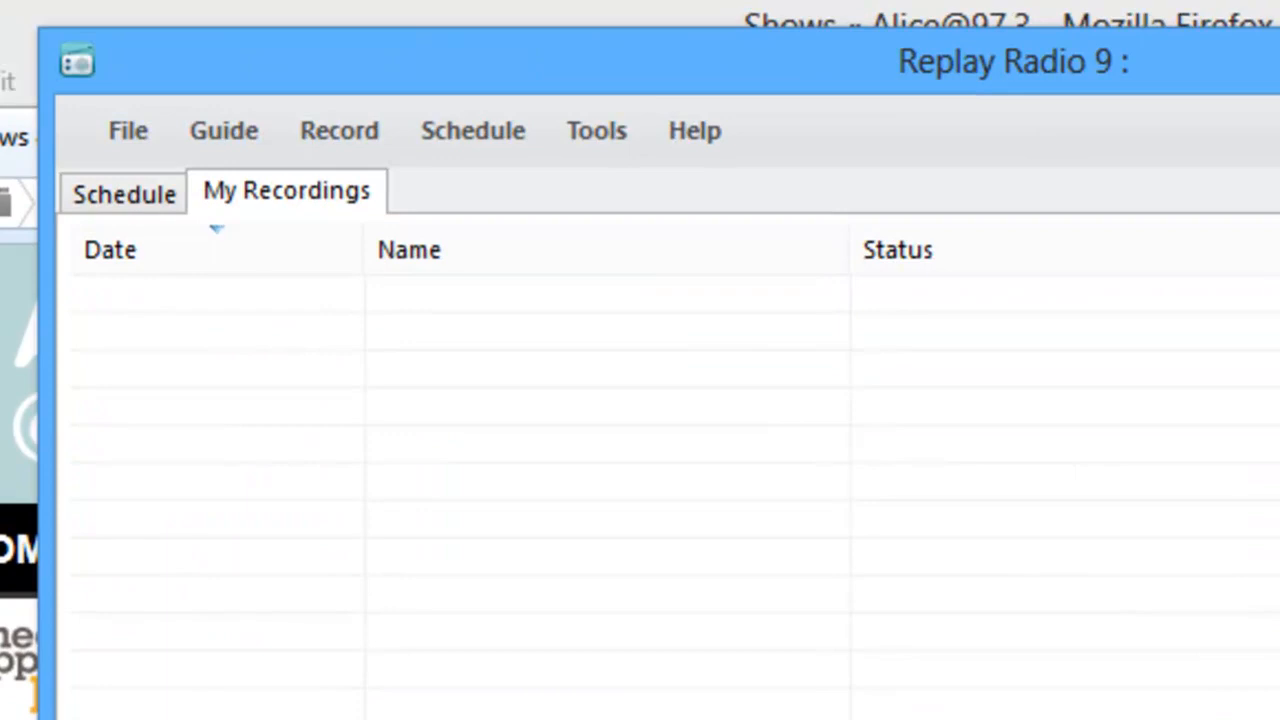
mouse_move(656, 250)
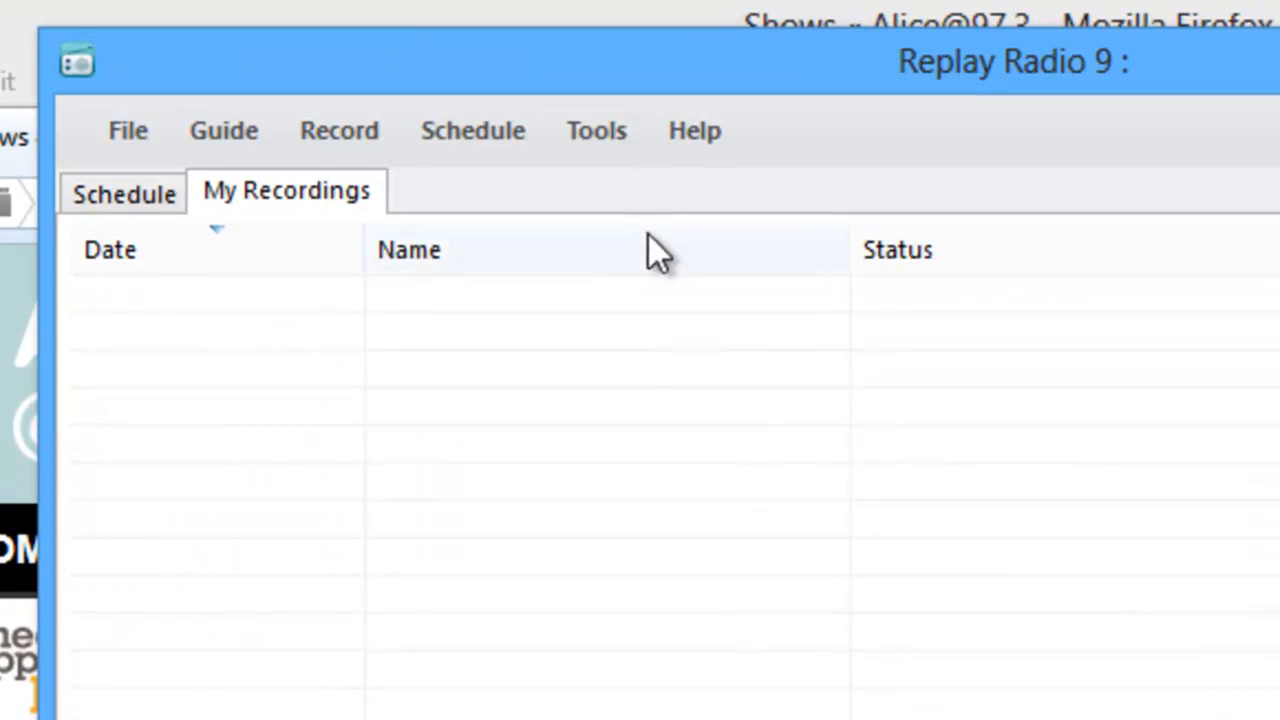
Bring the Firefox window with the Alice @ 97.3 player page to the front.
left_click(596, 130)
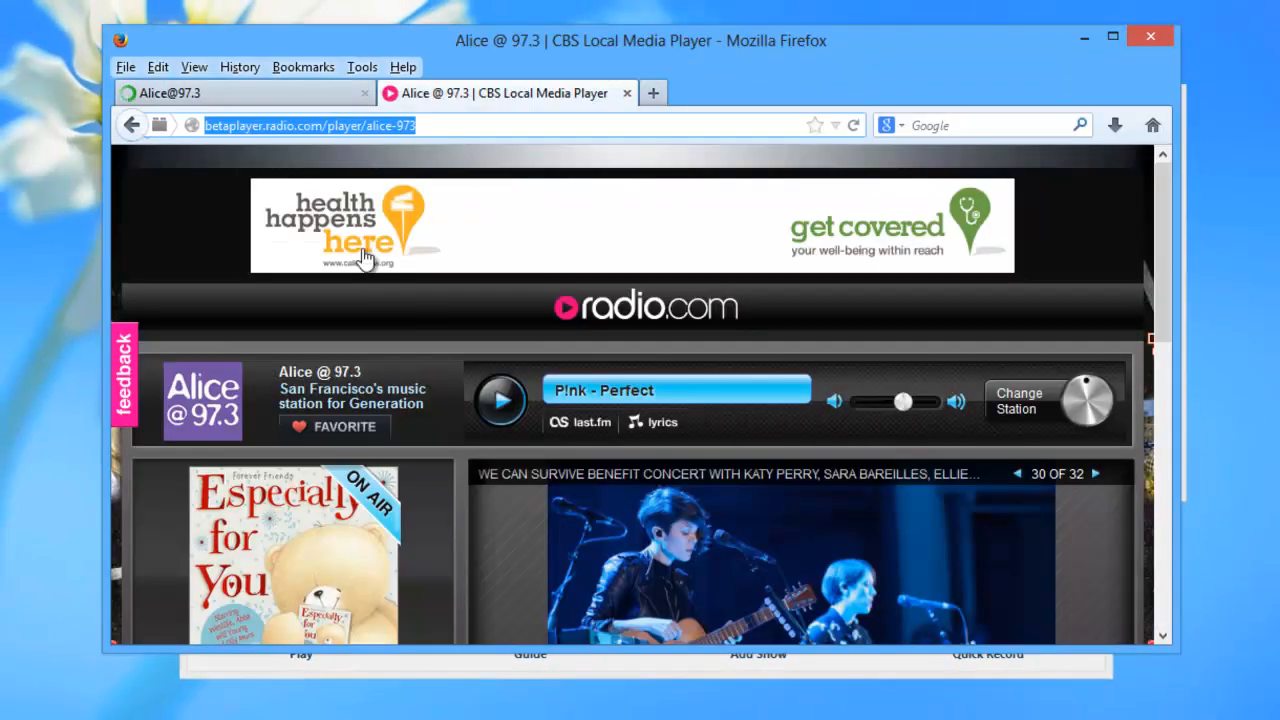
Start Replay Url Finder capturing until the streamtheworld HTTP FLV URL appears.
left_click(500, 400)
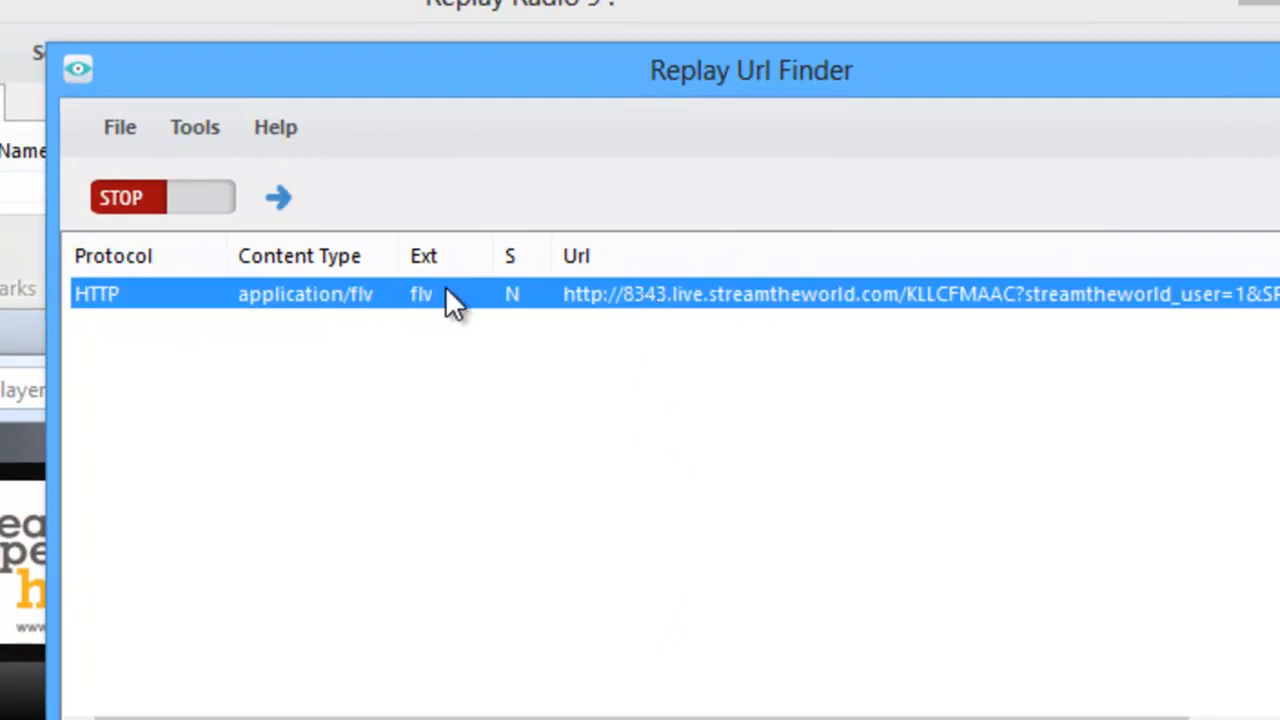
mouse_move(280, 198)
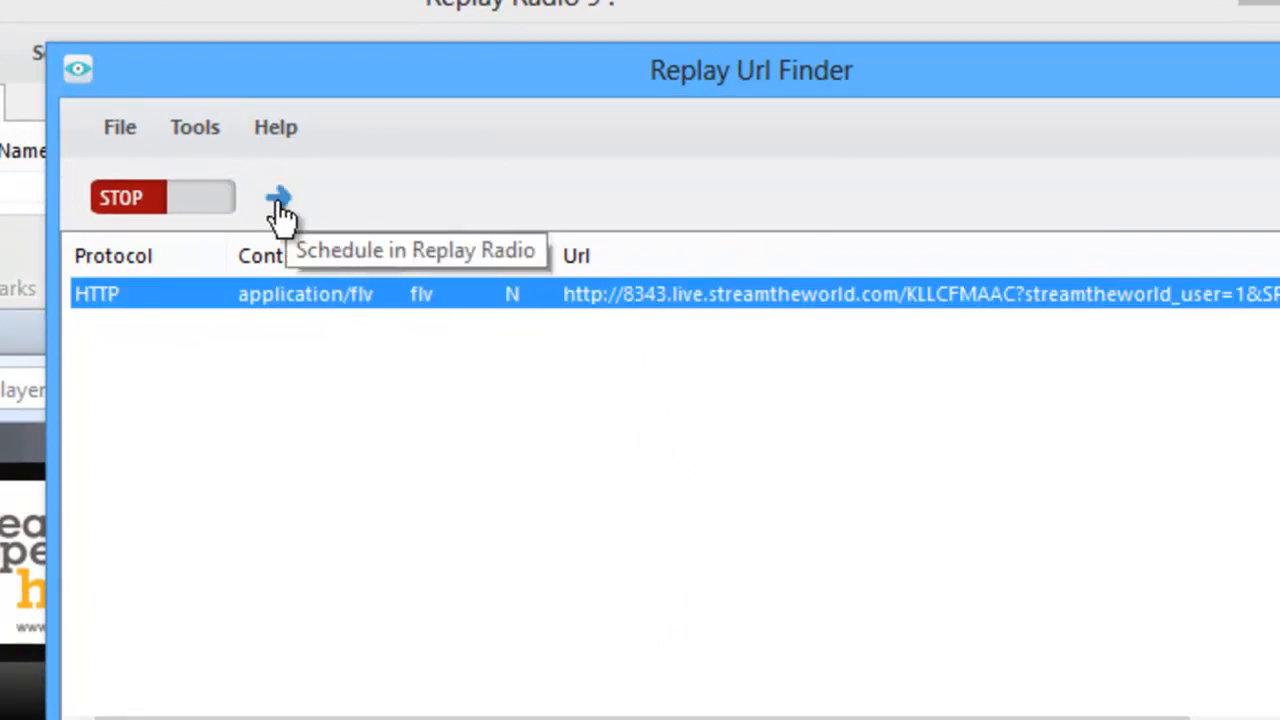
Schedule the captured FLV stream as 'Radio Alice', starting 8:00 AM for 120 minutes.
left_click(278, 198)
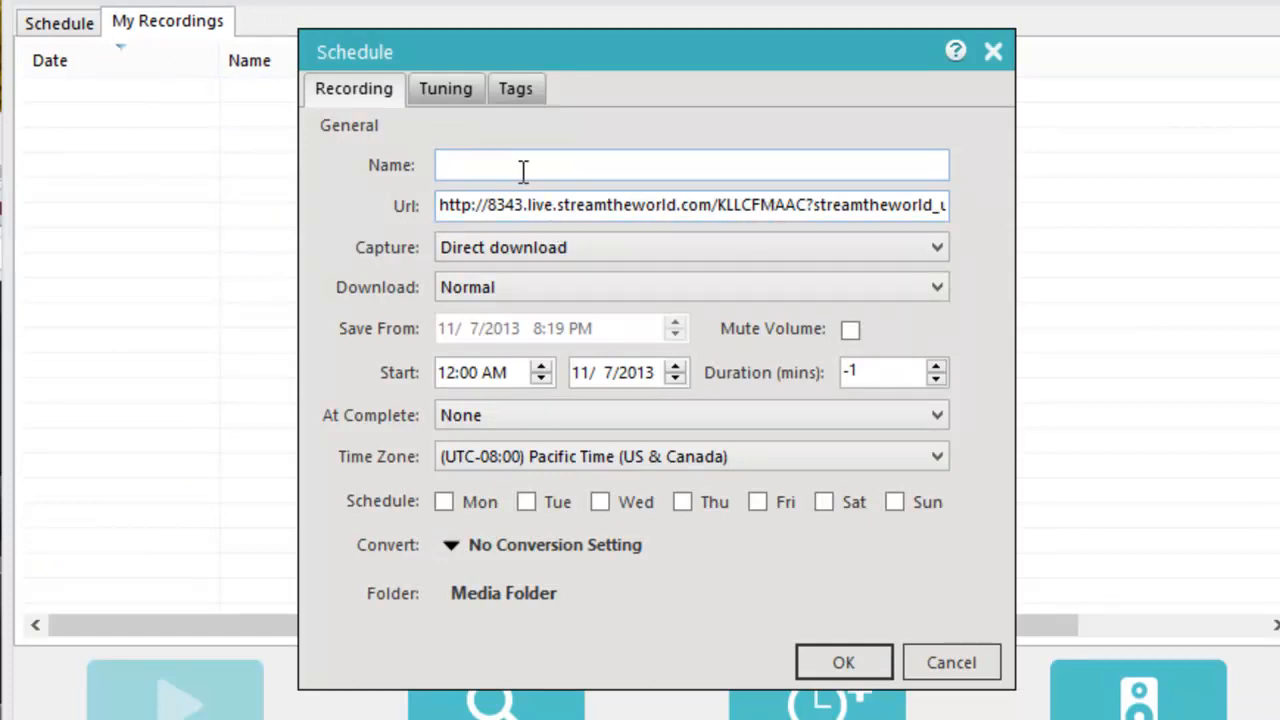
type("Alic")
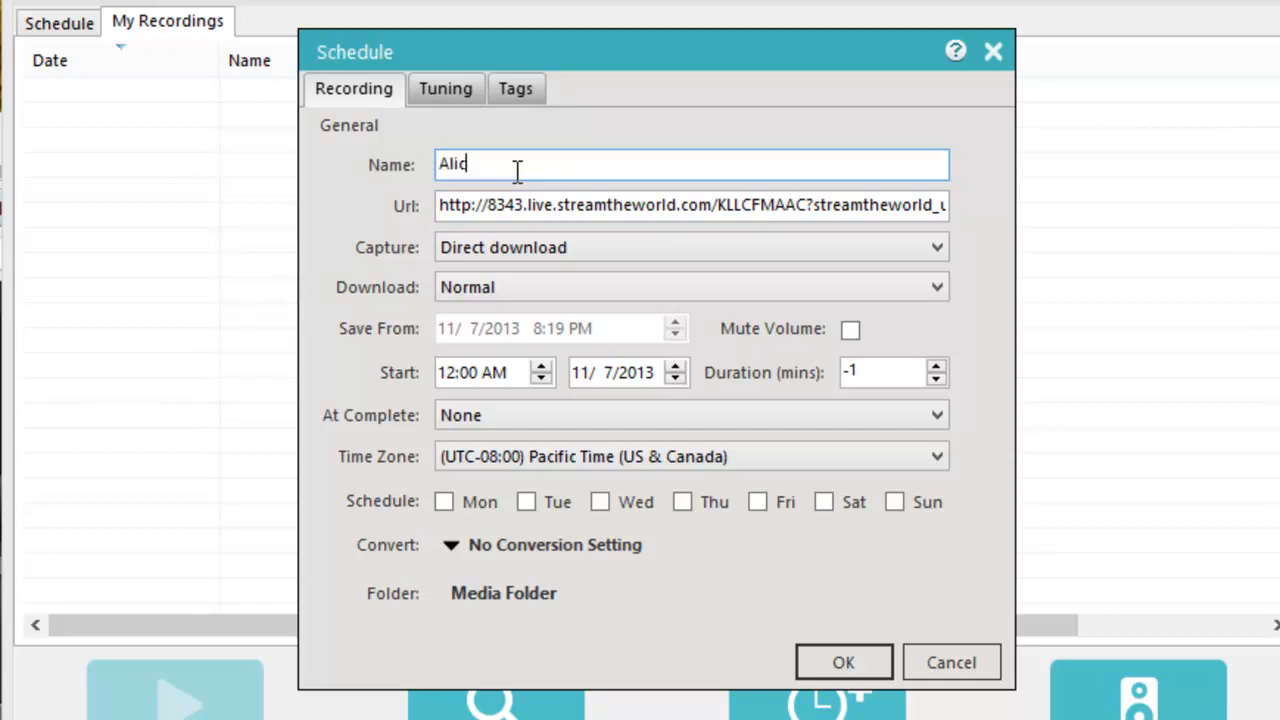
type("Radio Alice")
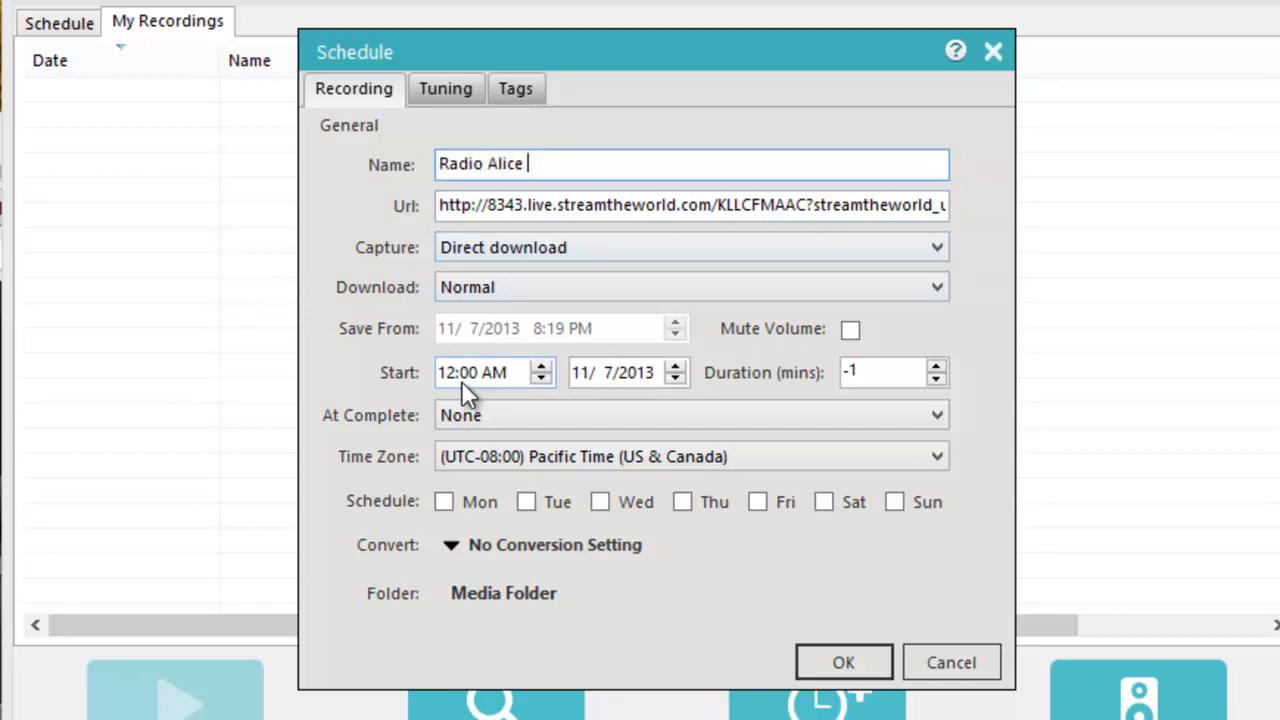
left_click(448, 372)
type("8")
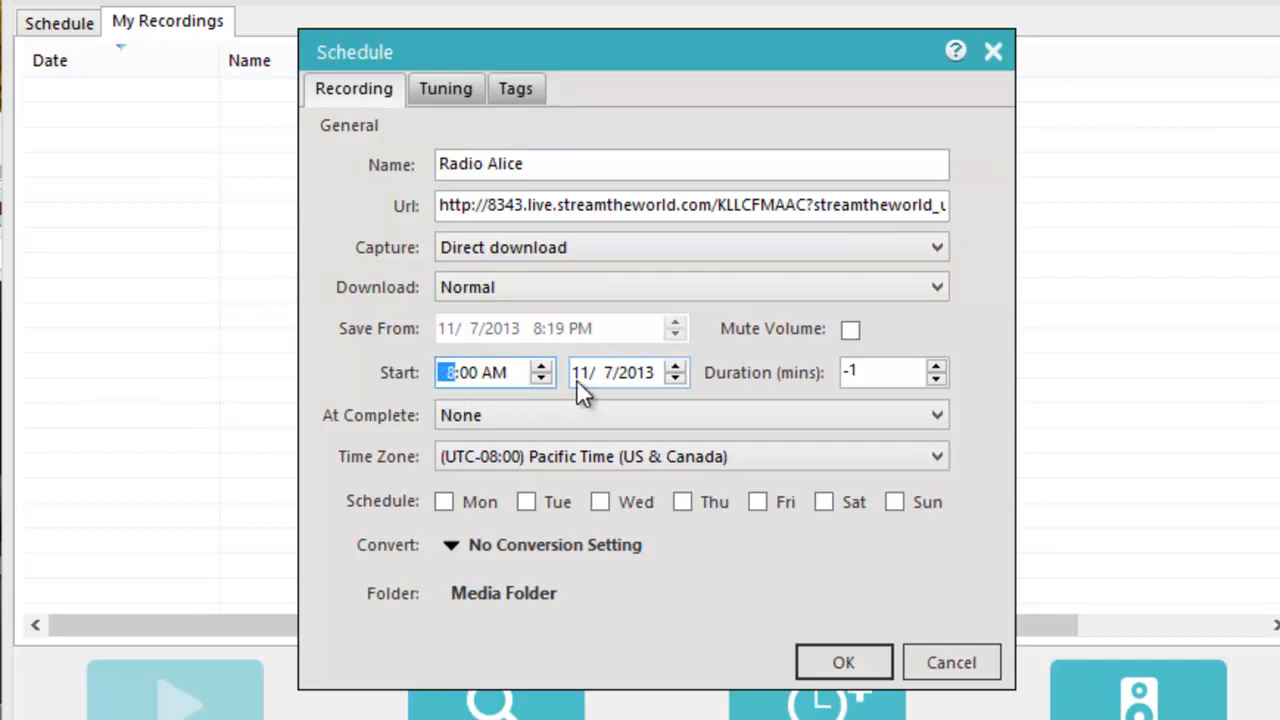
left_click(884, 372)
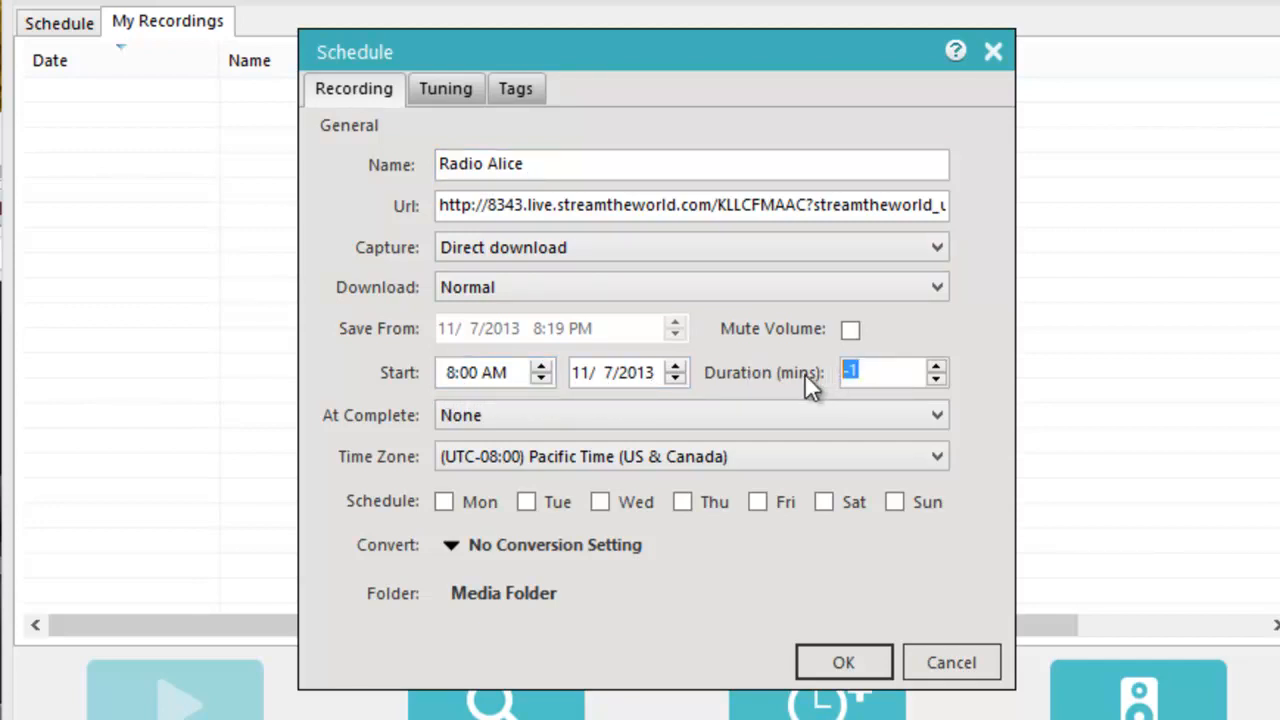
type("120")
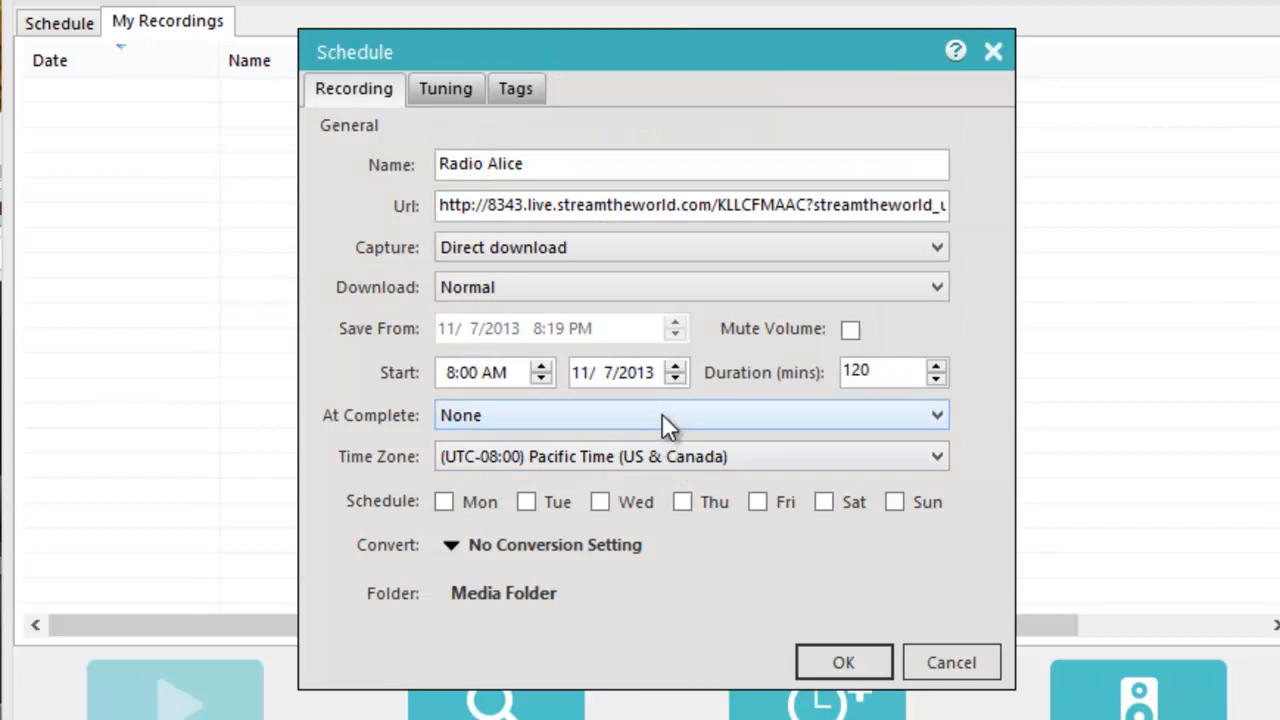
Keep None as the completion action and record Monday through Friday.
left_click(690, 414)
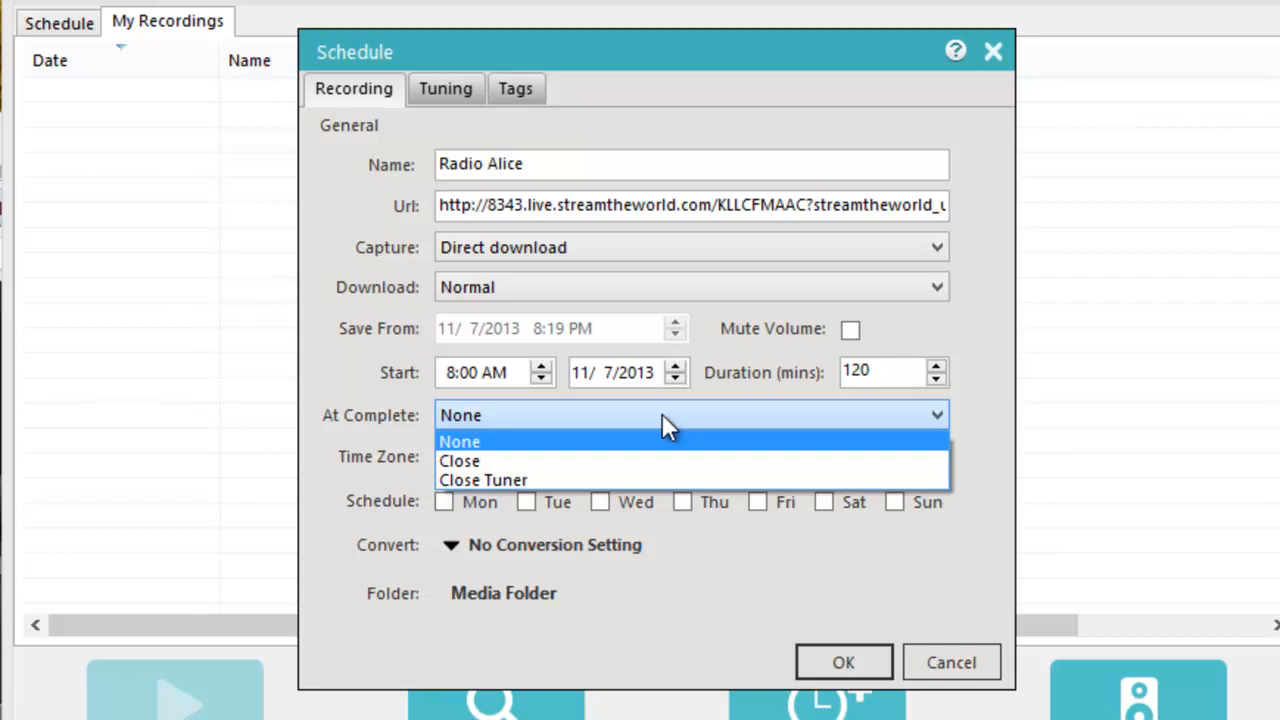
left_click(460, 442)
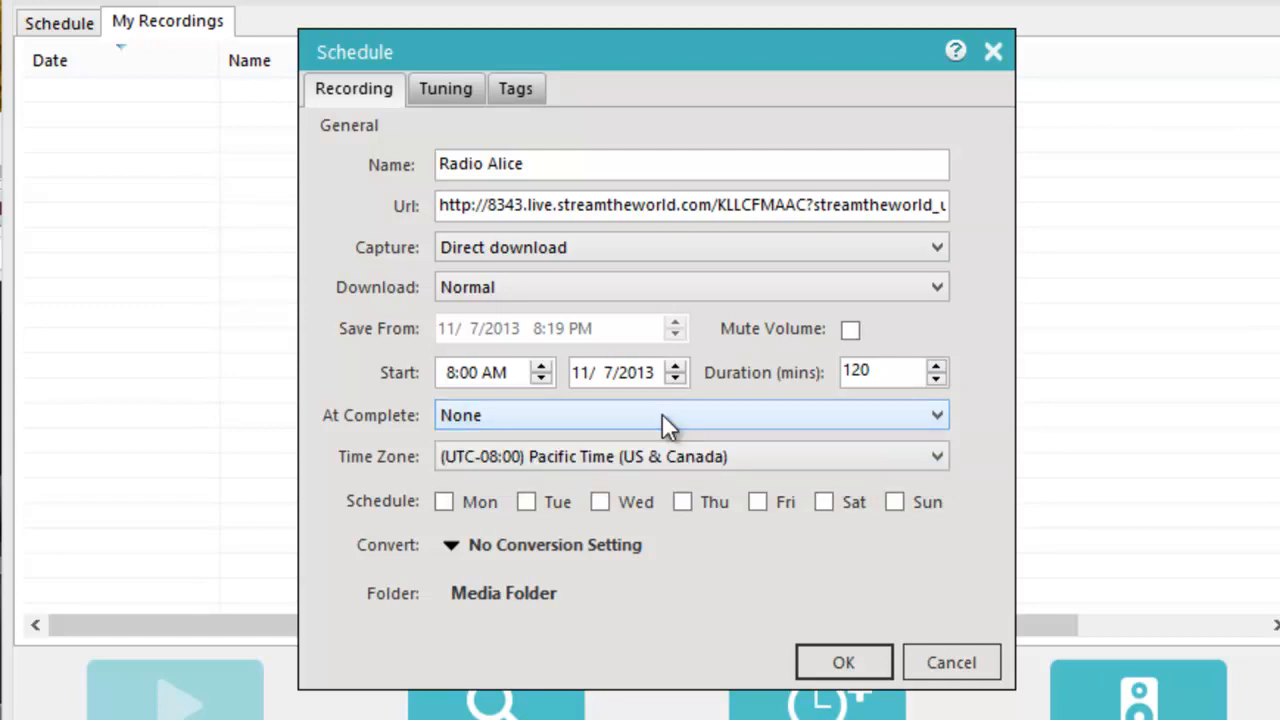
left_click(444, 500)
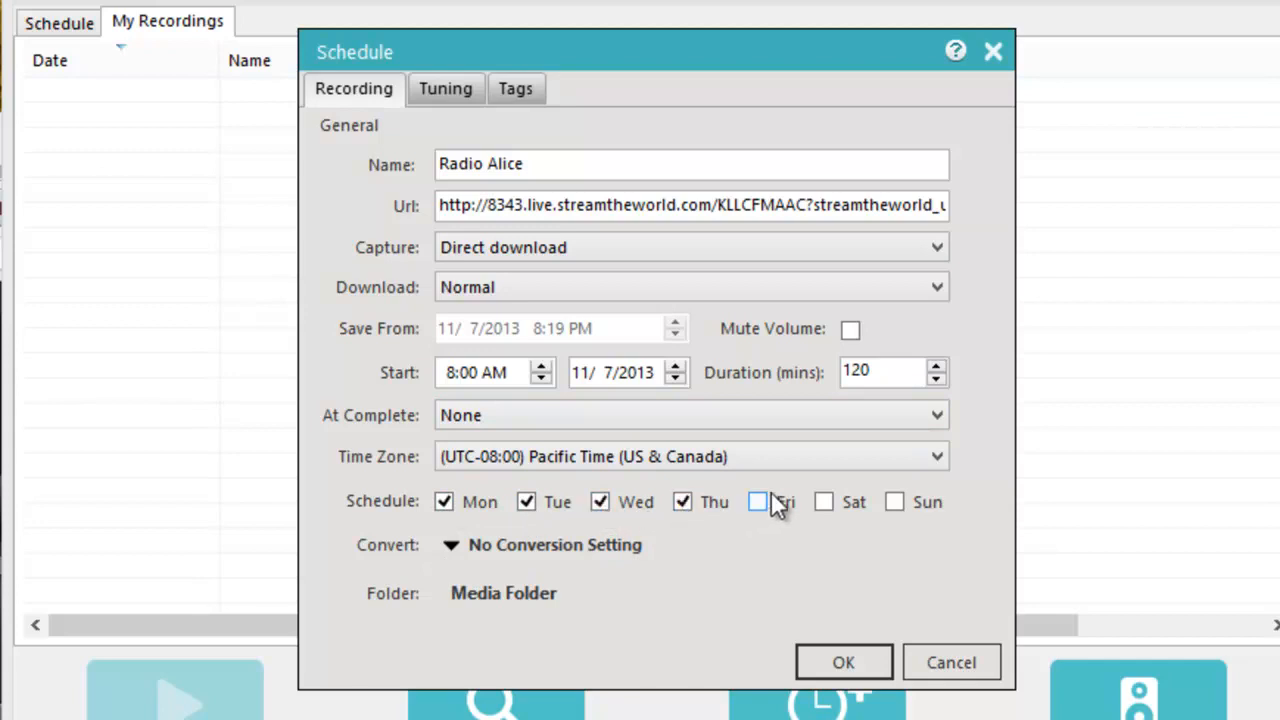
left_click(758, 500)
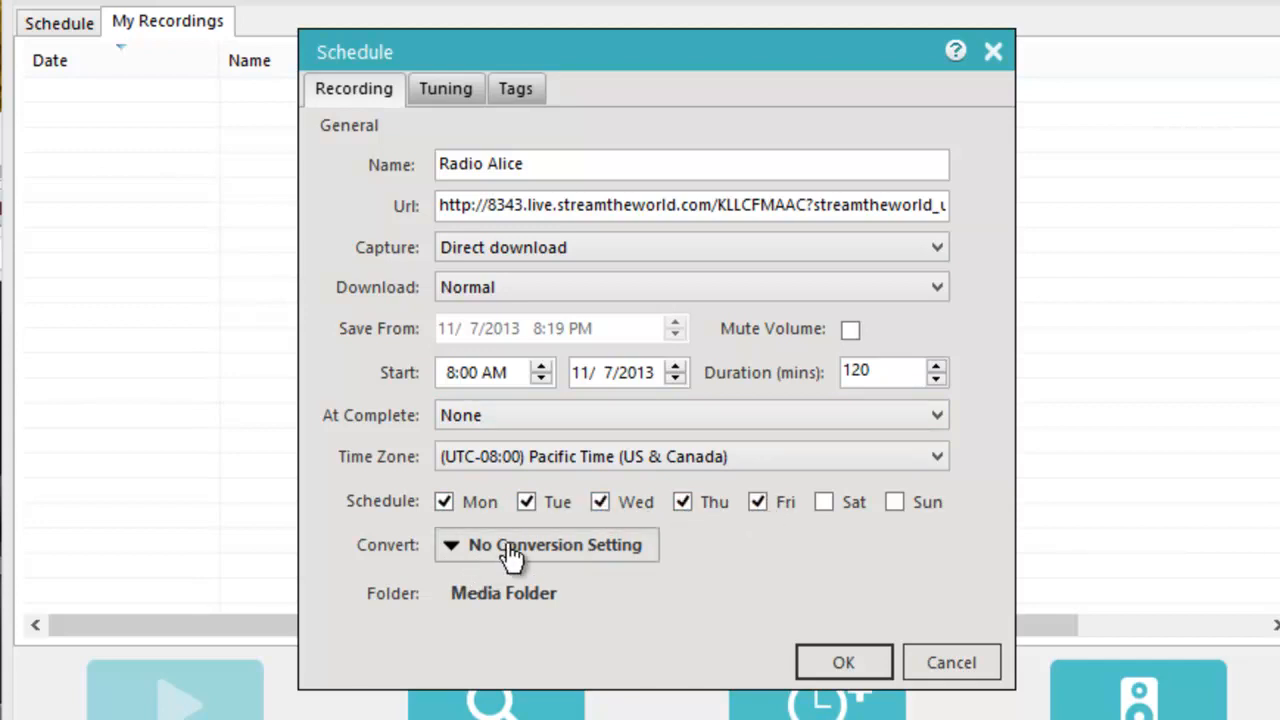
left_click(546, 544)
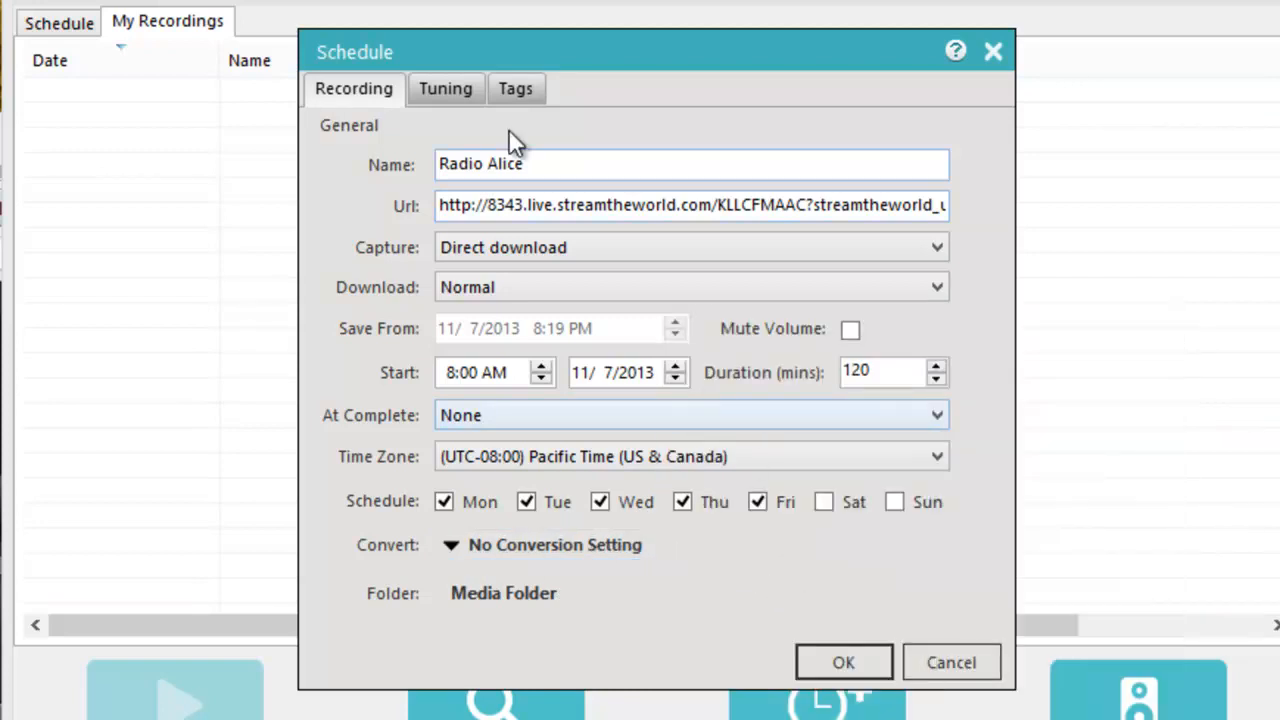
Start the Alice @ 97.3 stream playing in Firefox, leaving the schedule's Tuning settings waiting.
left_click(446, 88)
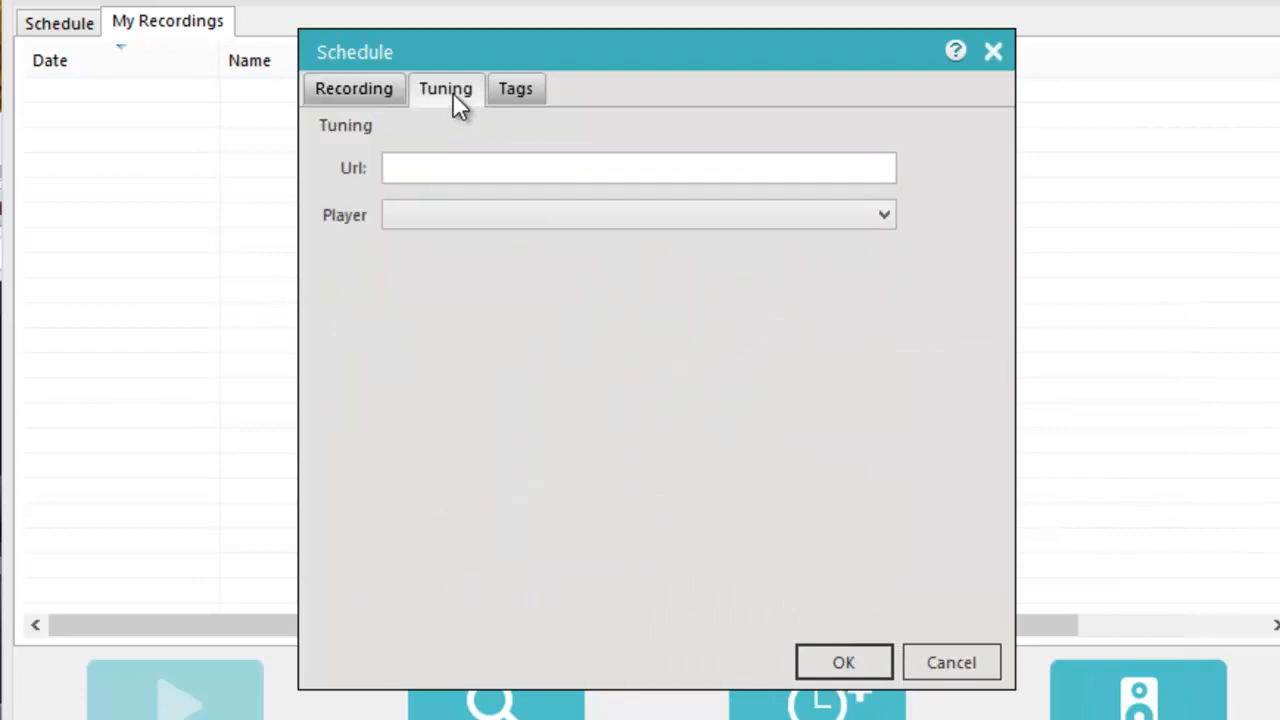
left_click(638, 168)
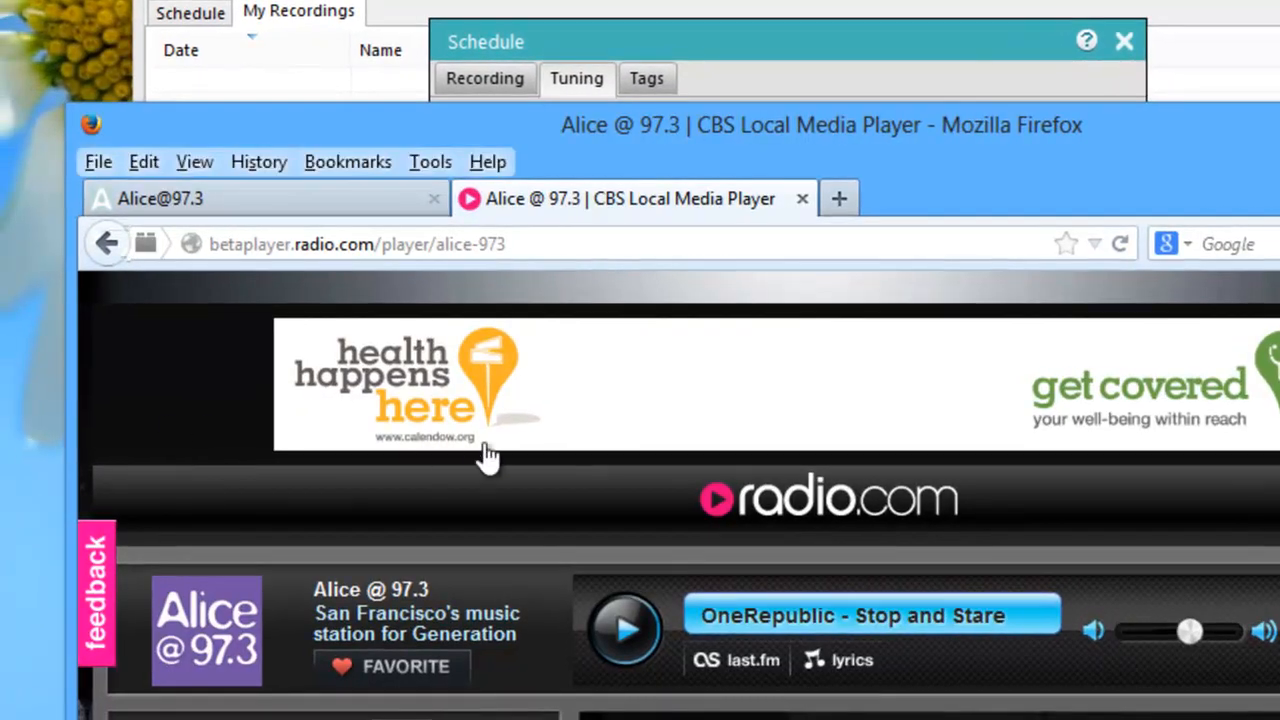
mouse_move(692, 168)
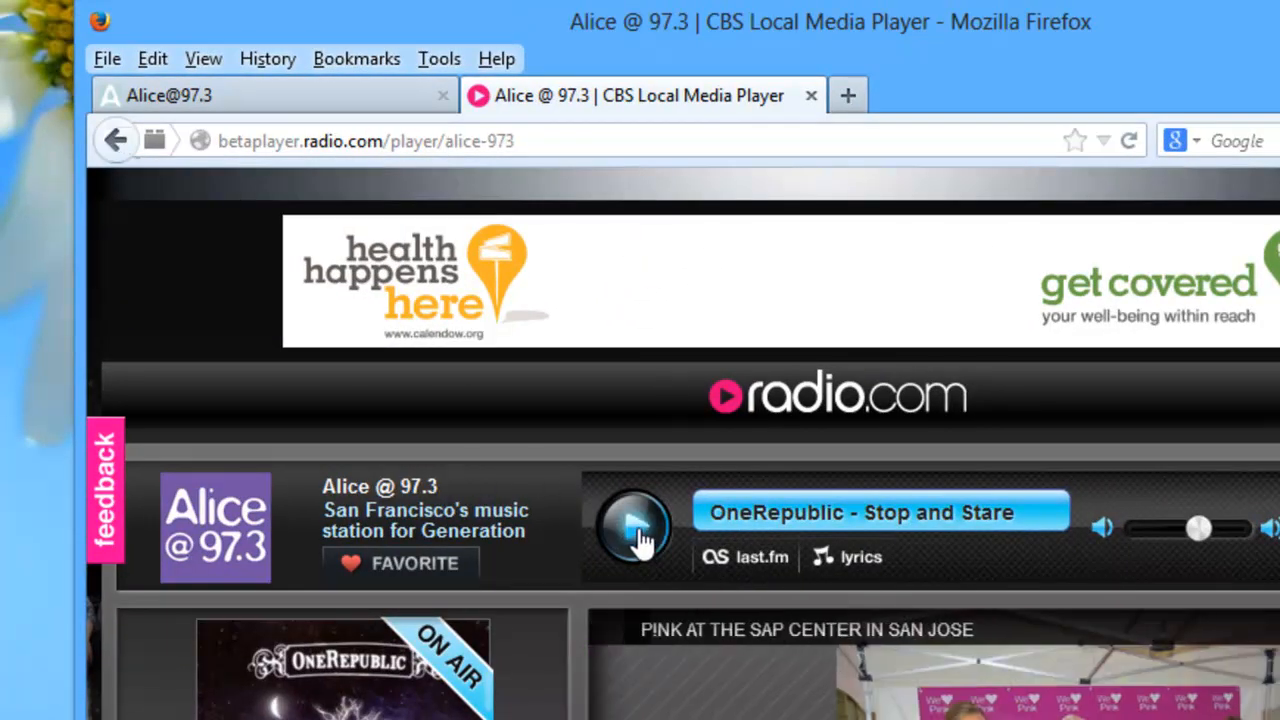
left_click(636, 528)
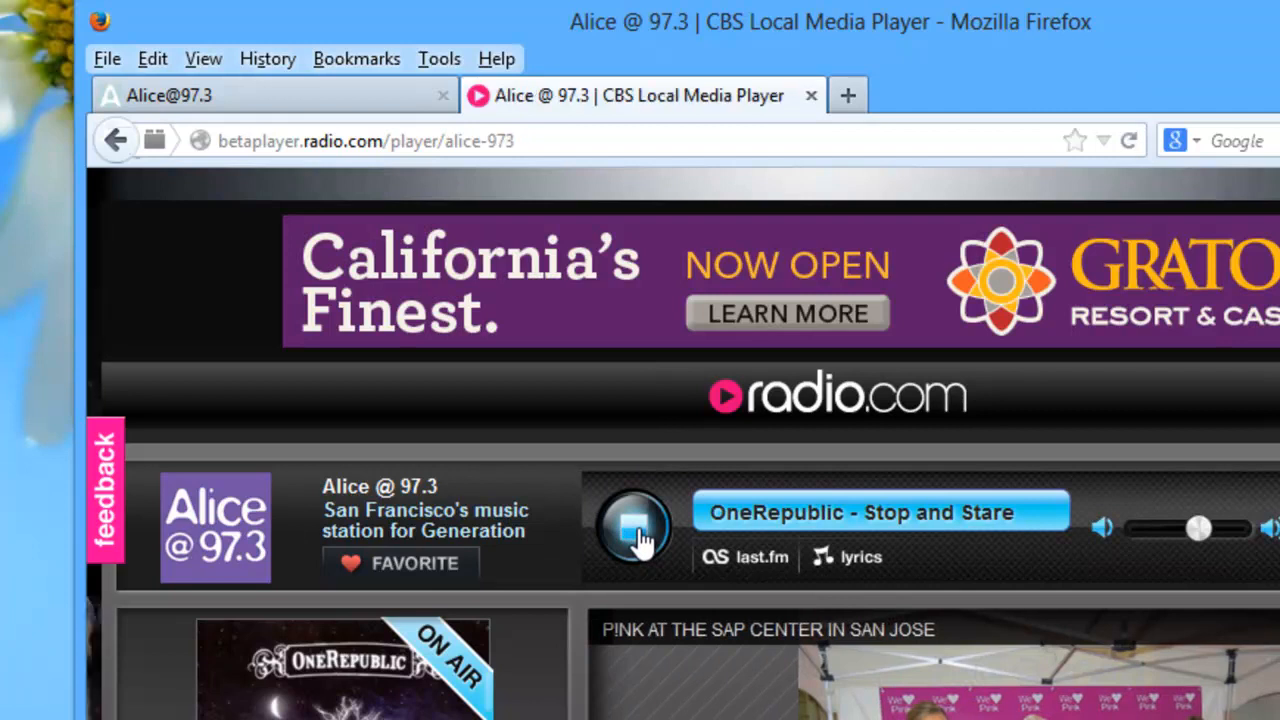
left_click(636, 528)
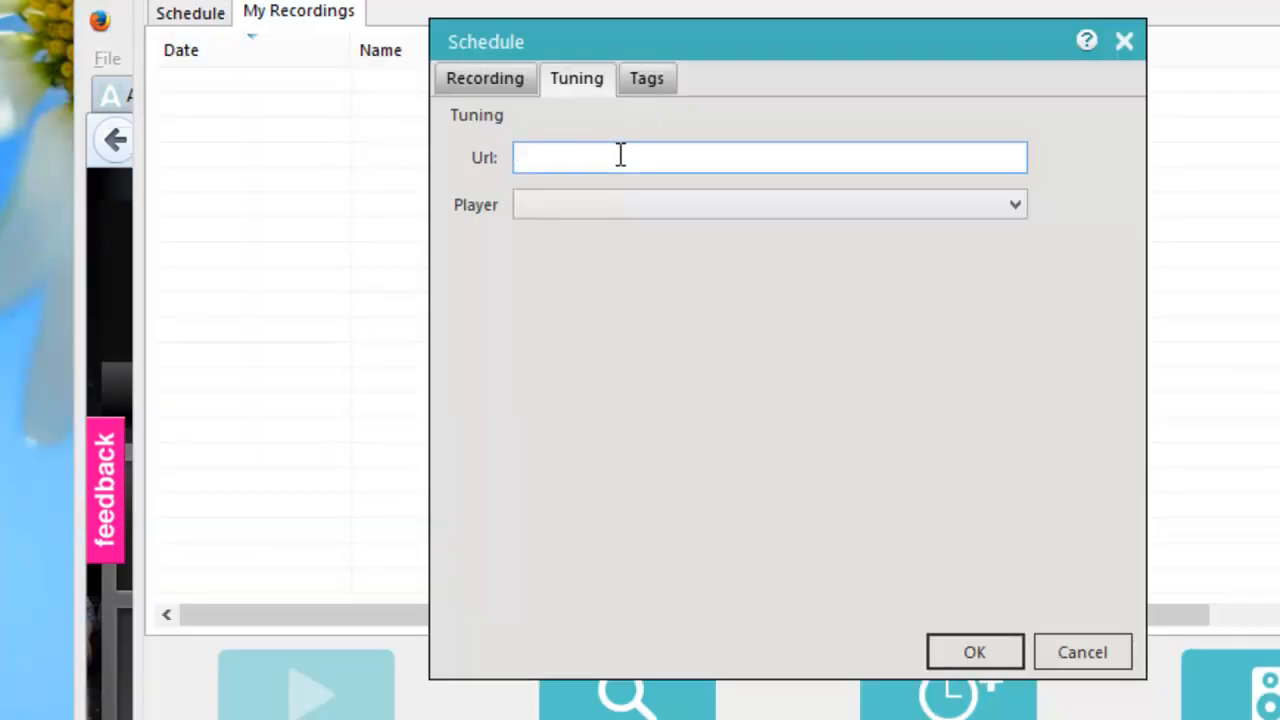
type("http://betaplayer.radio.com/player/alice-973")
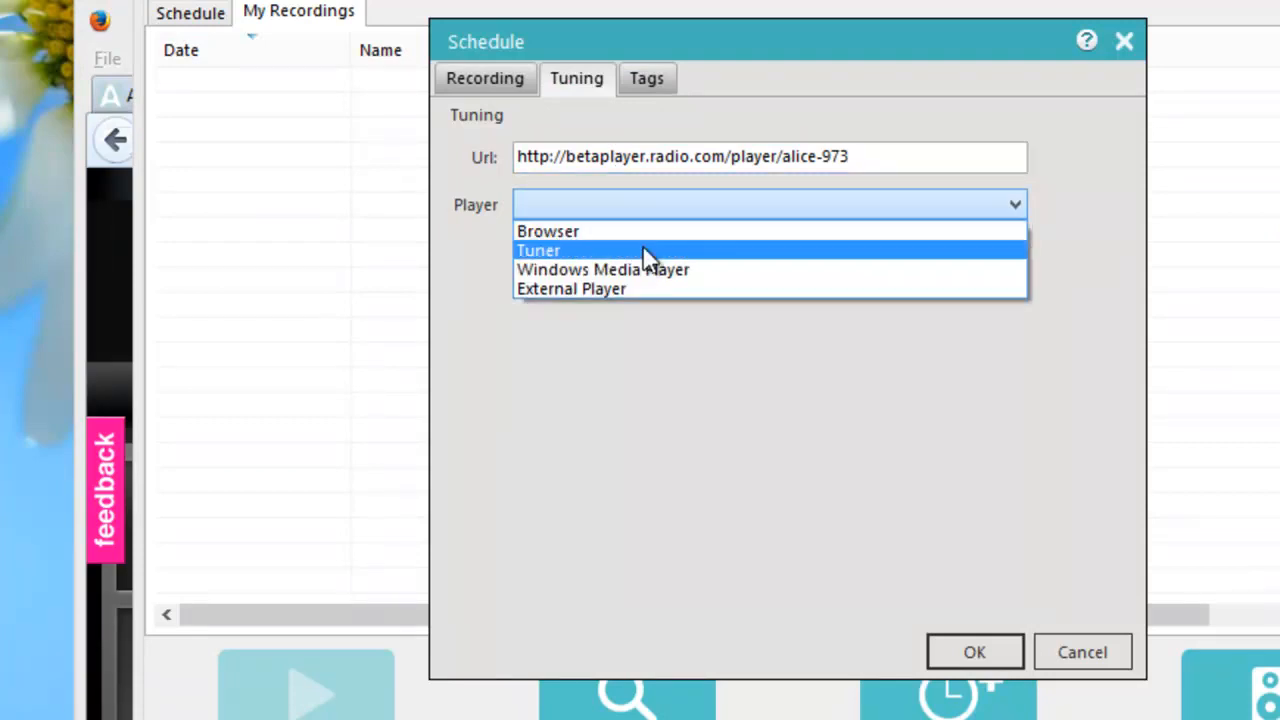
left_click(538, 250)
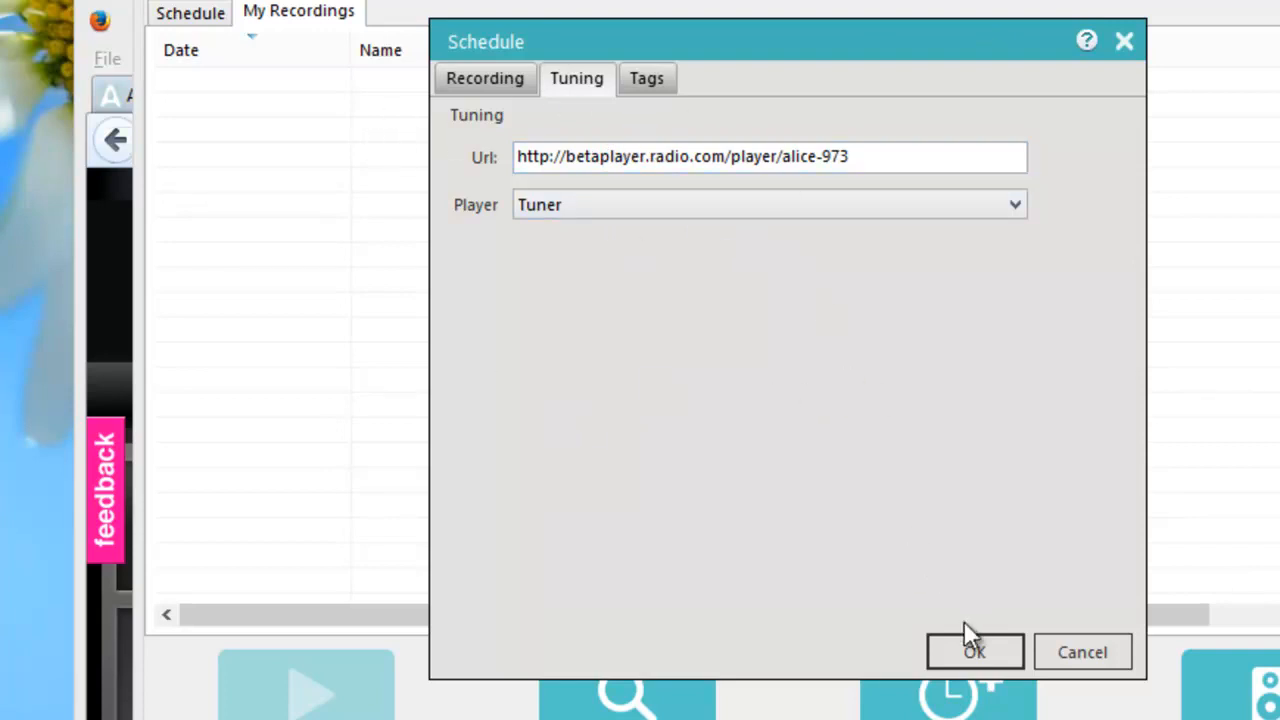
left_click(974, 652)
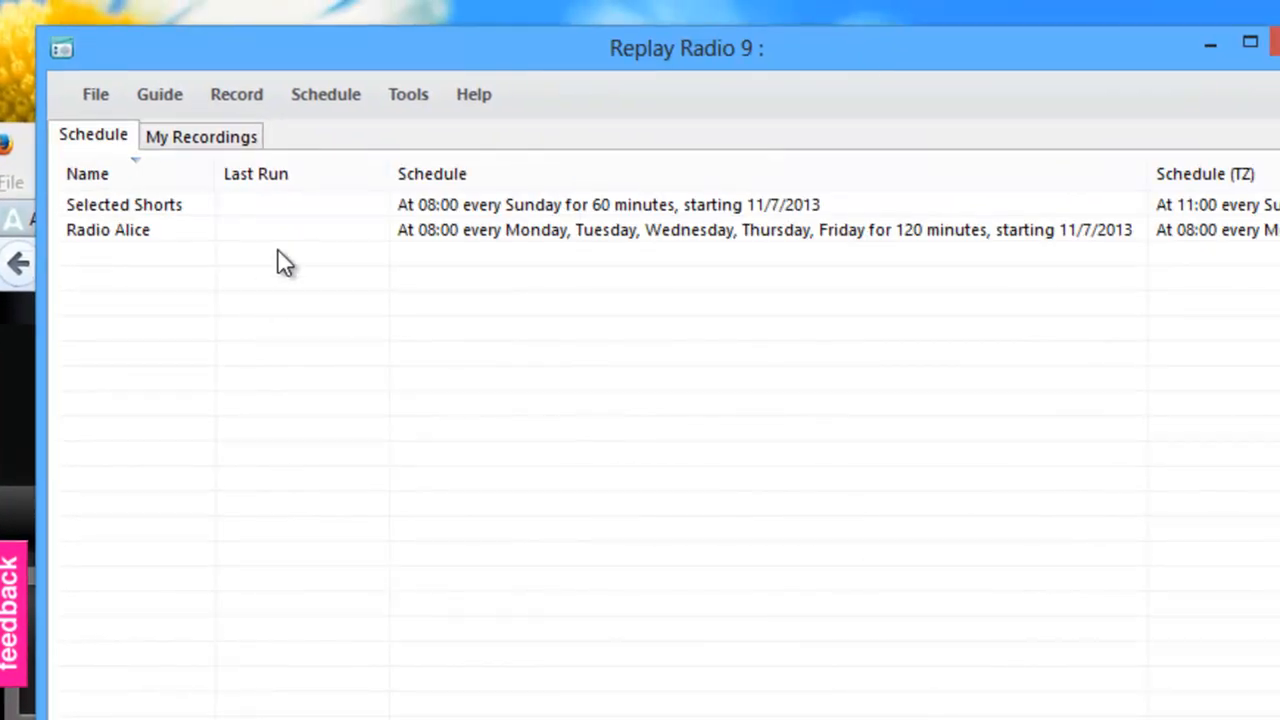
mouse_move(248, 270)
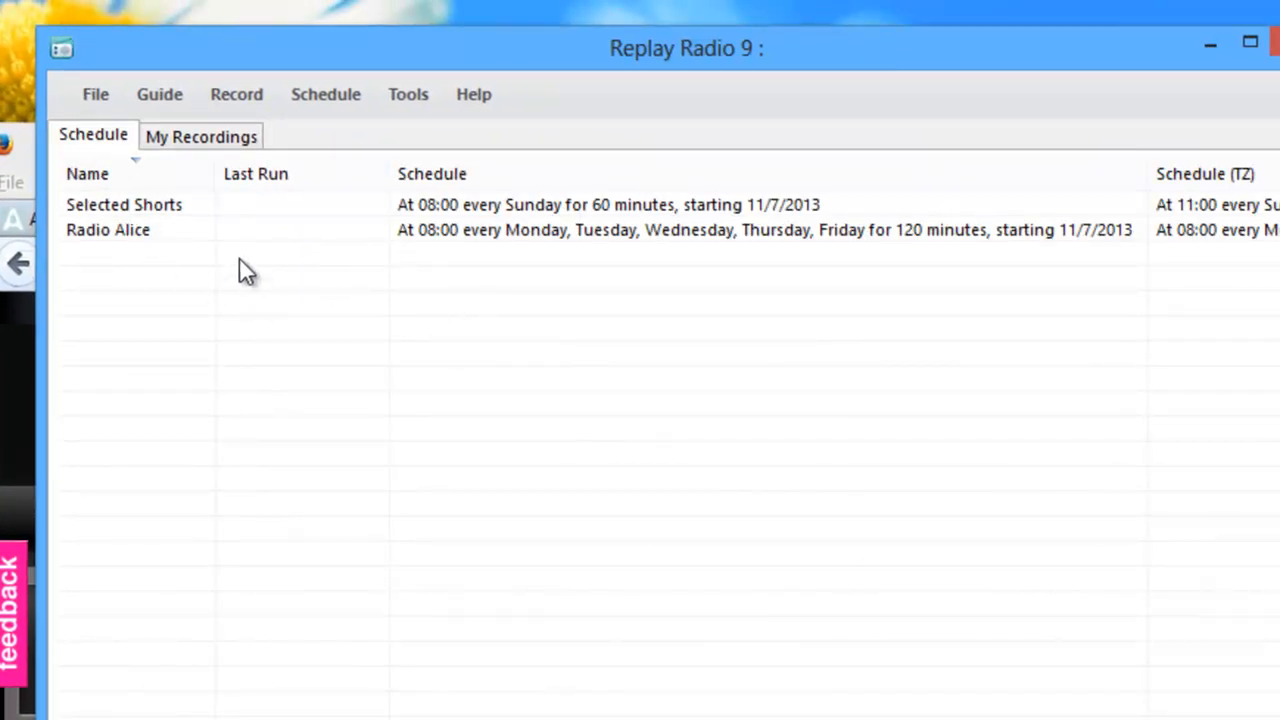
mouse_move(408, 256)
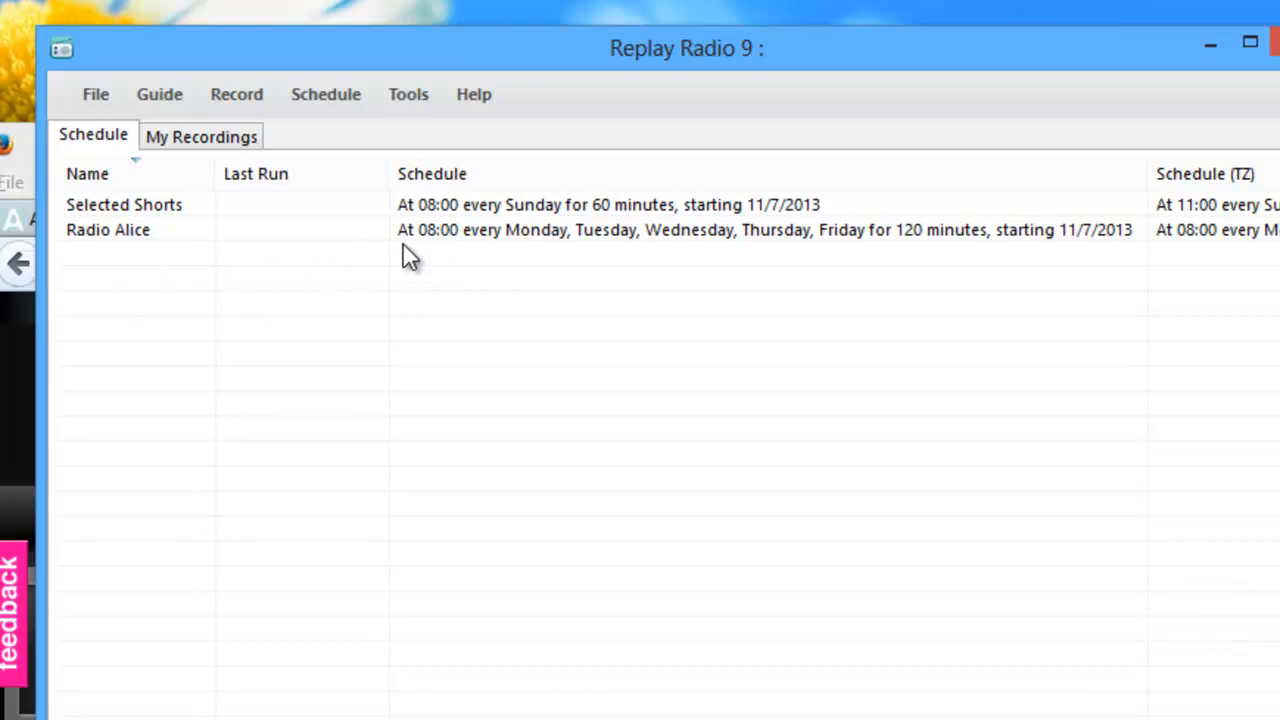
mouse_move(444, 248)
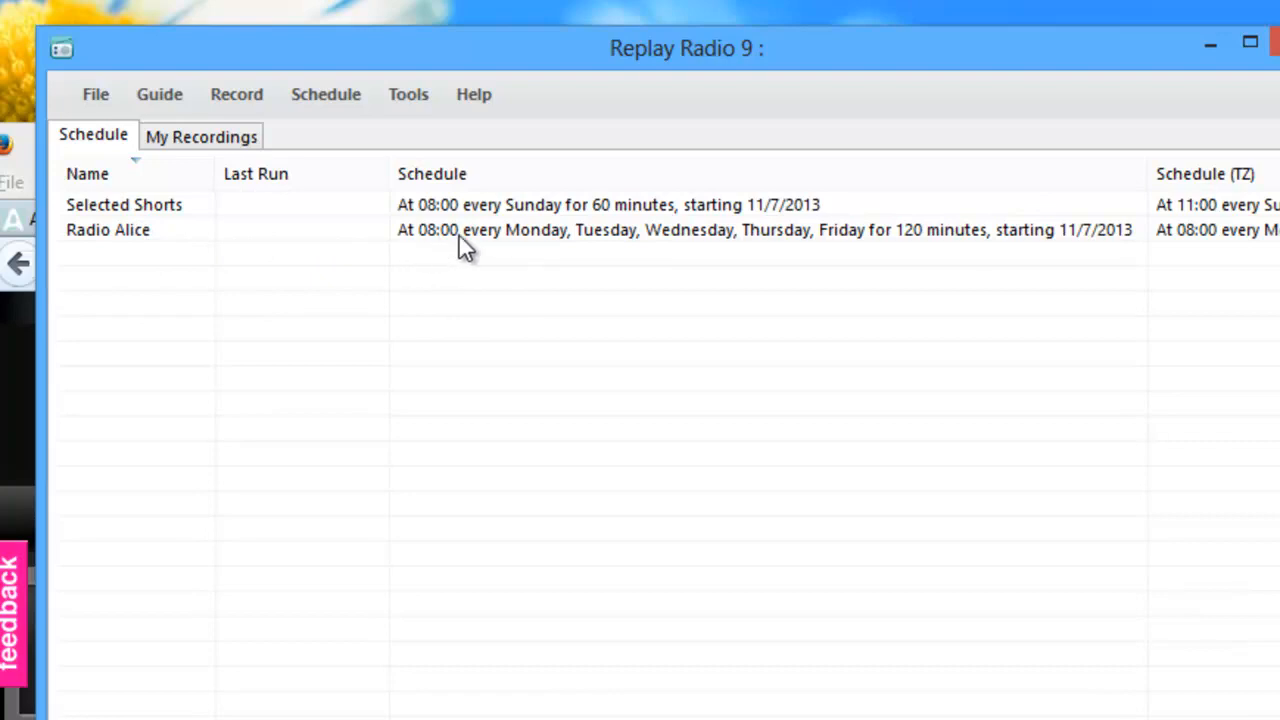
mouse_move(956, 252)
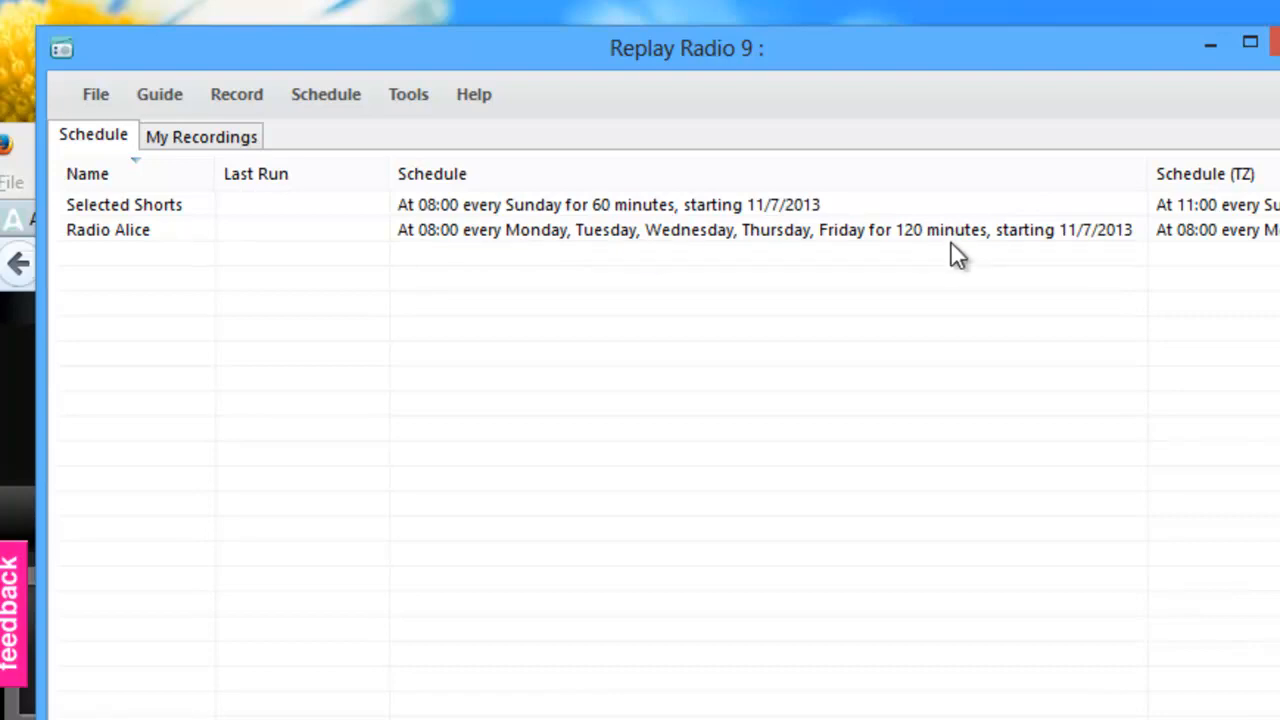
mouse_move(640, 276)
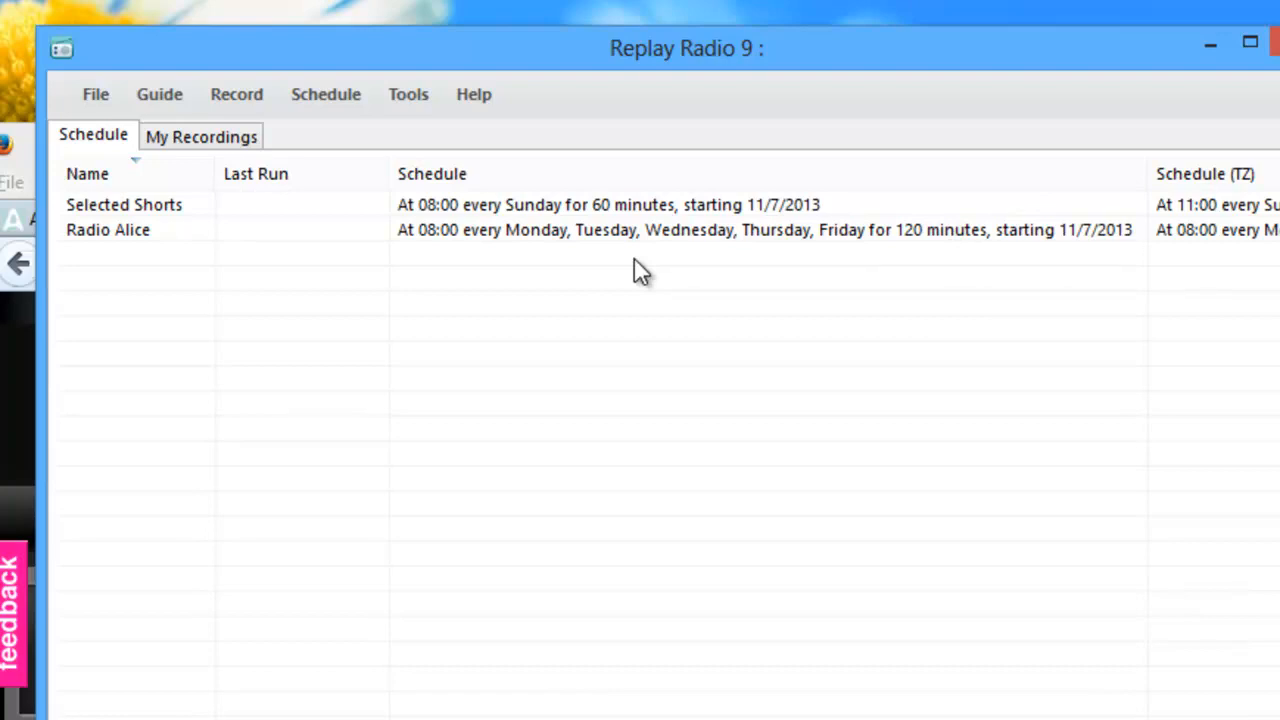
mouse_move(190, 304)
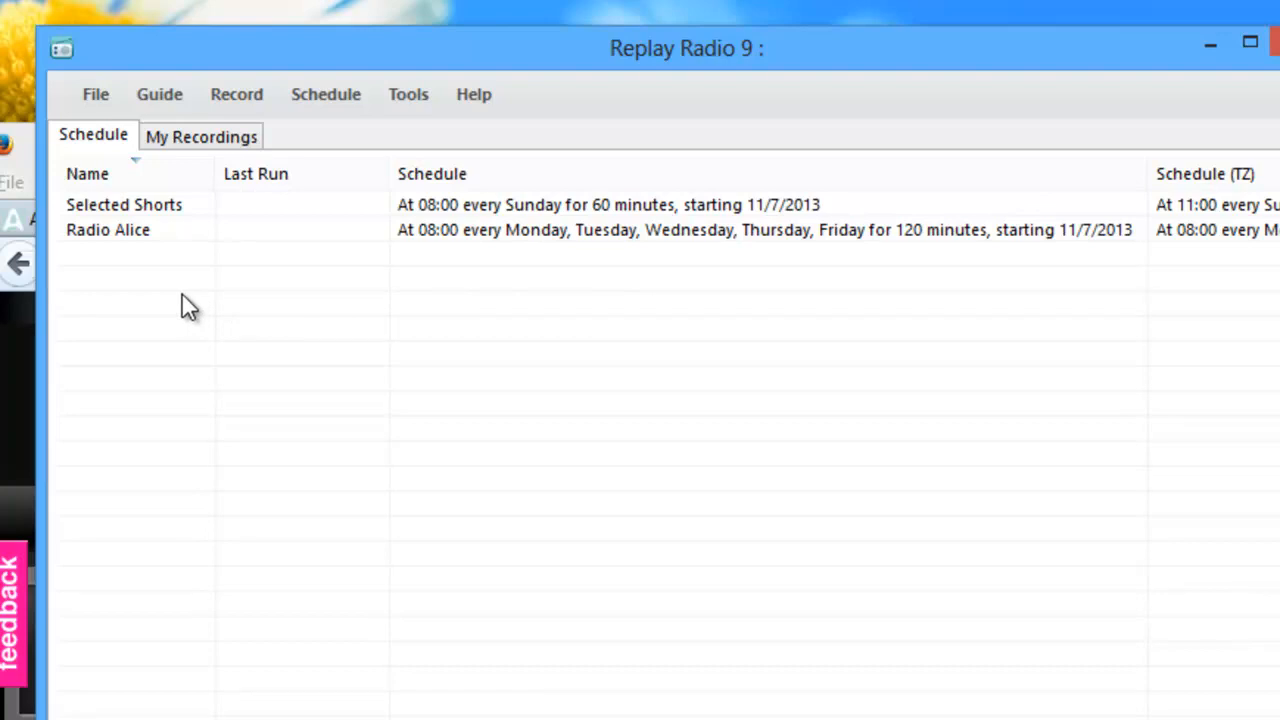
Tune in to the Radio Alice station from its schedule entry.
left_click(108, 228)
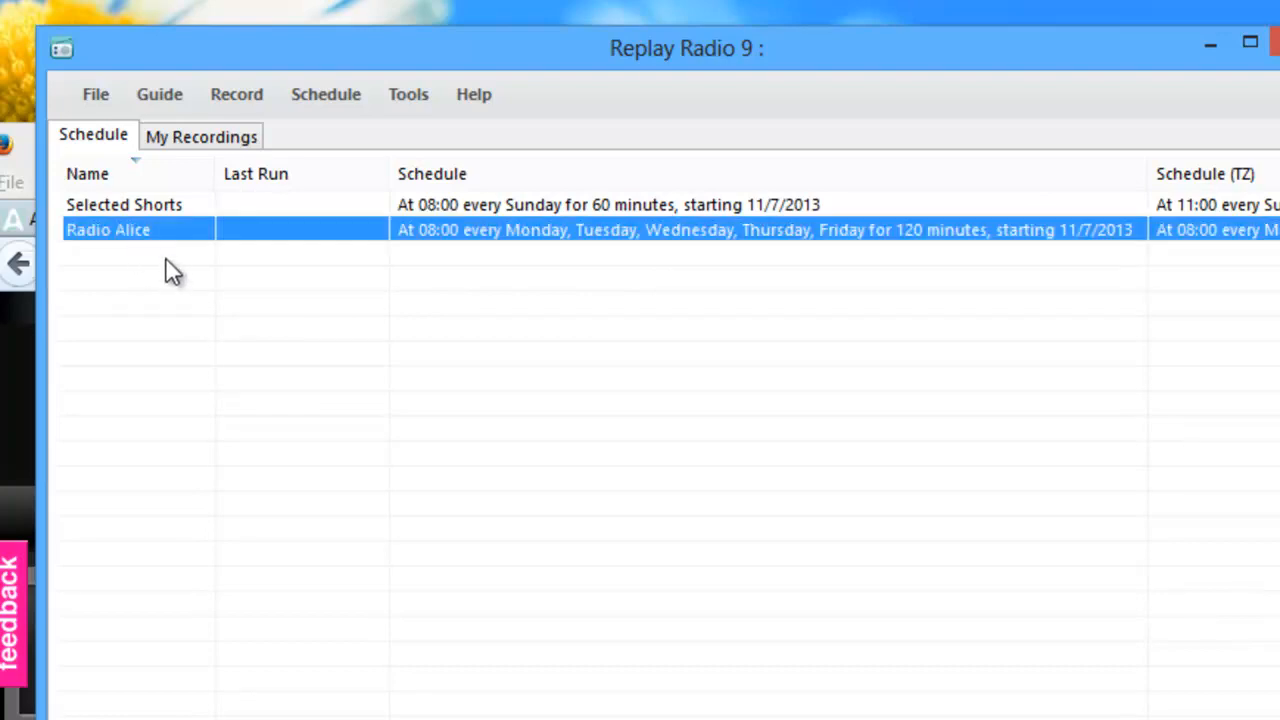
right_click(108, 230)
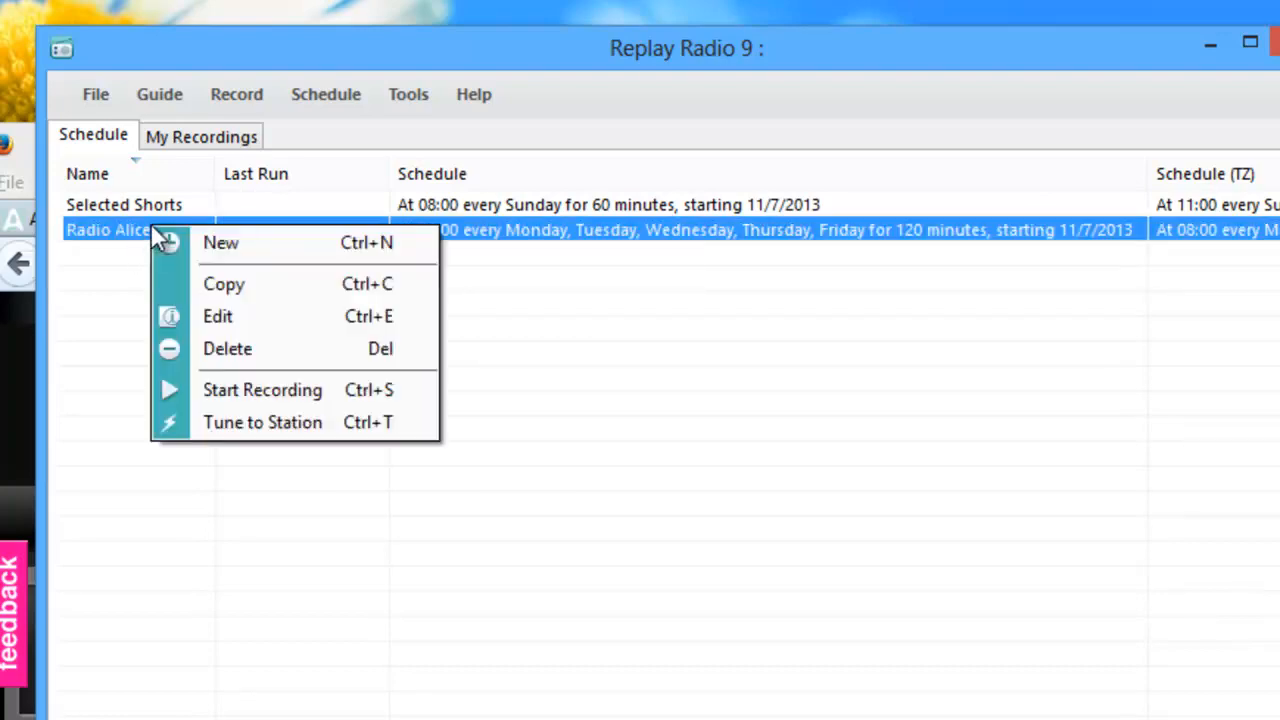
mouse_move(262, 422)
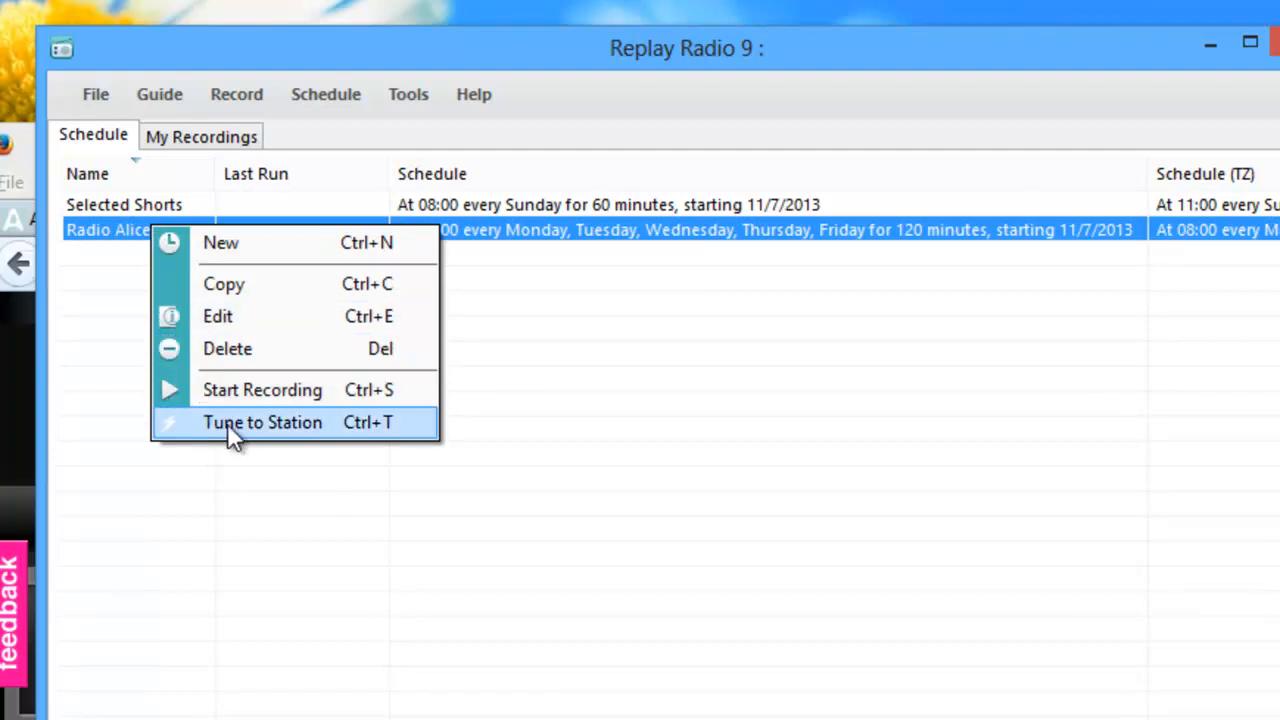
left_click(262, 420)
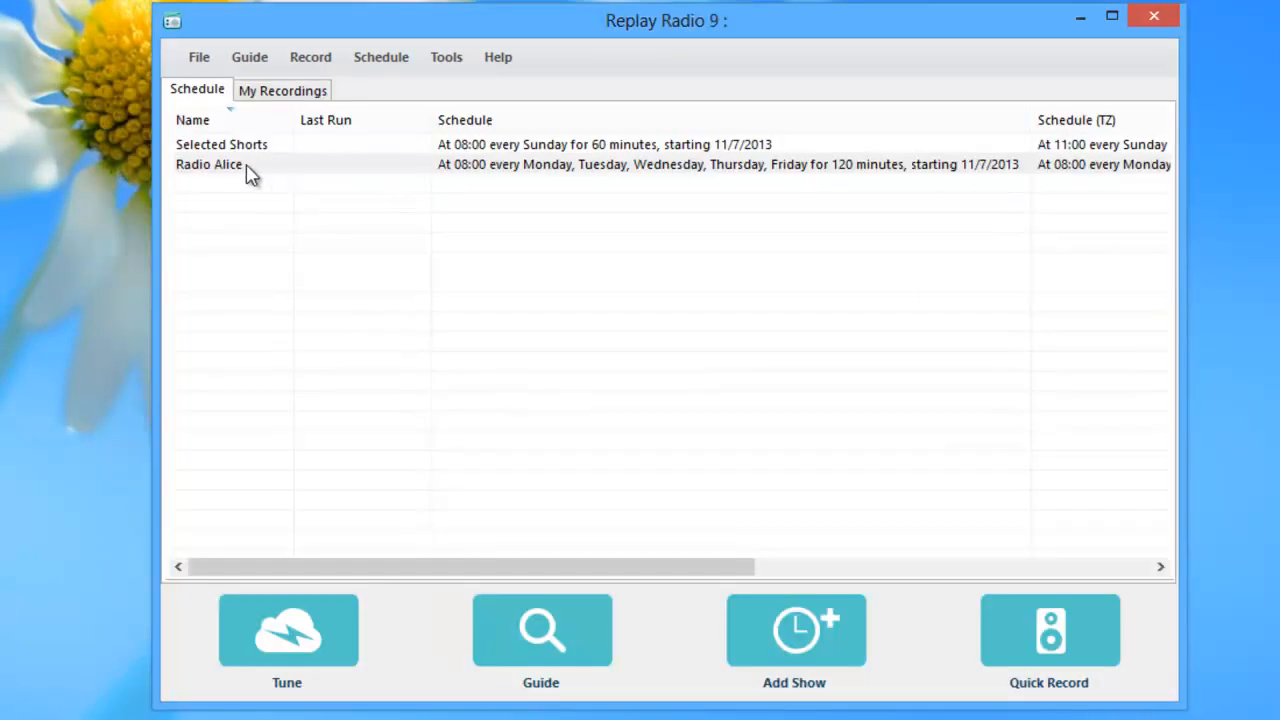
Request Start Recording on Radio Alice, reaching the run-now confirmation.
double_click(208, 164)
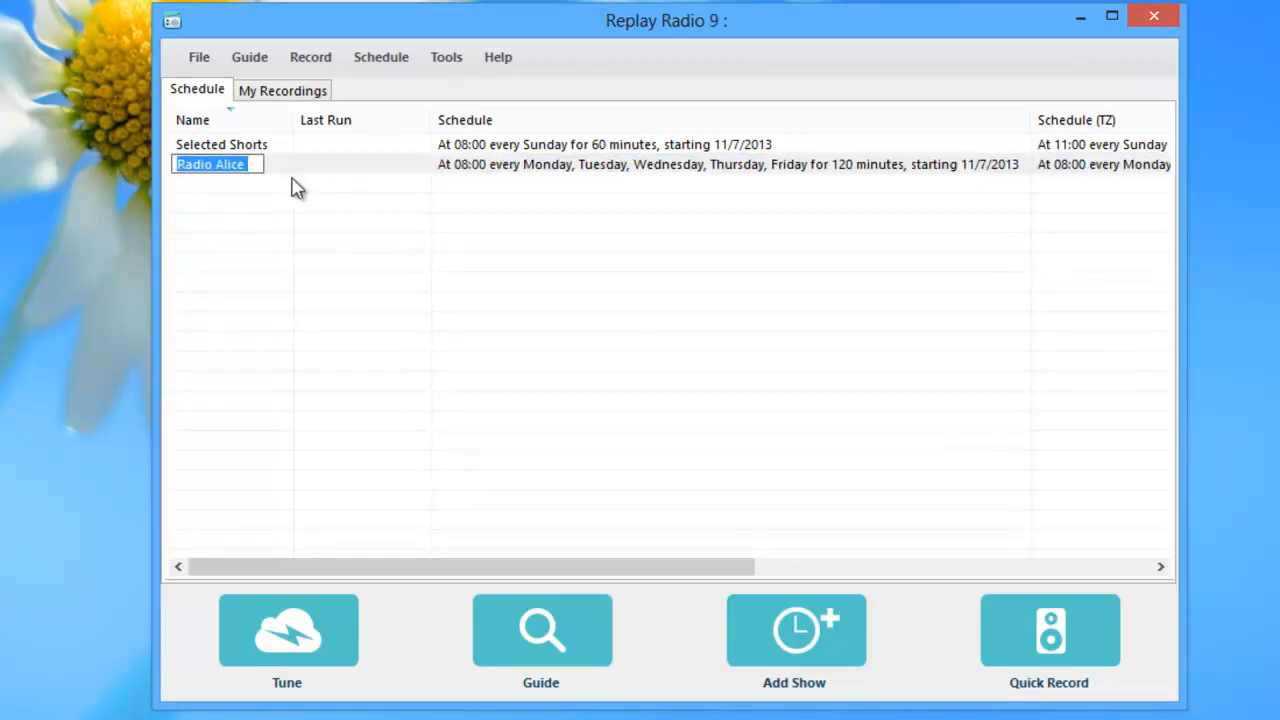
right_click(210, 164)
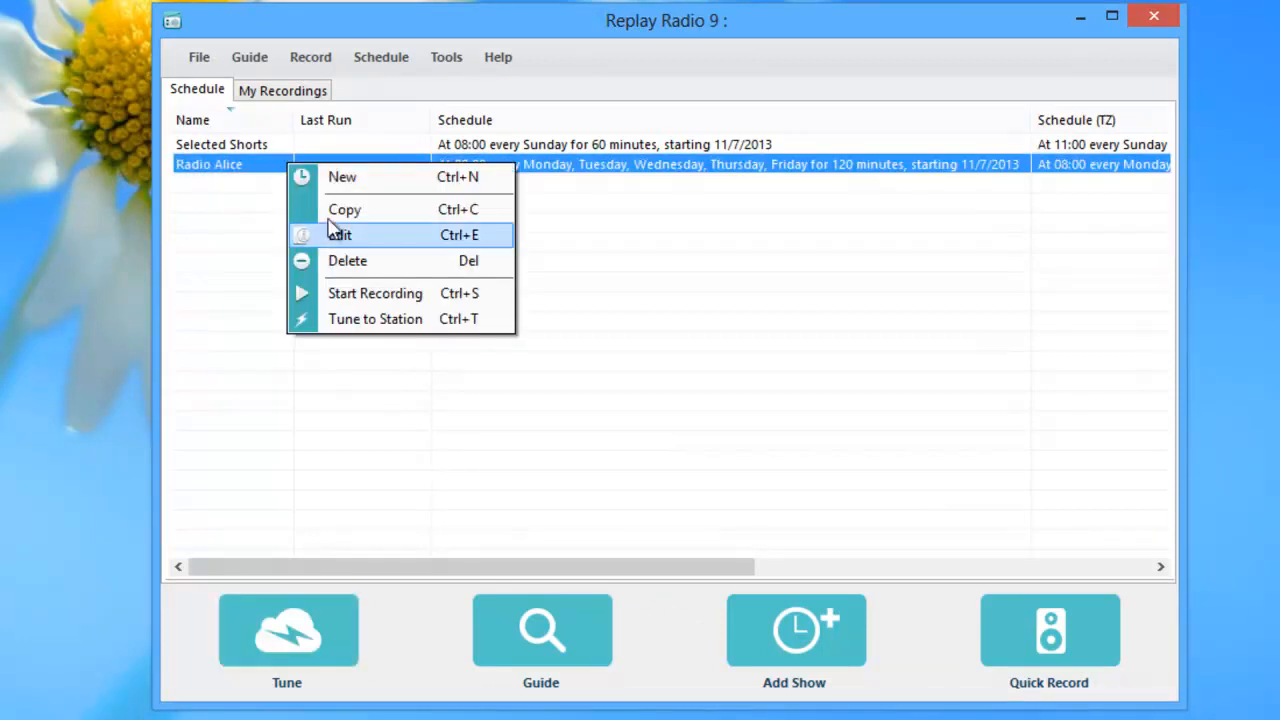
left_click(376, 292)
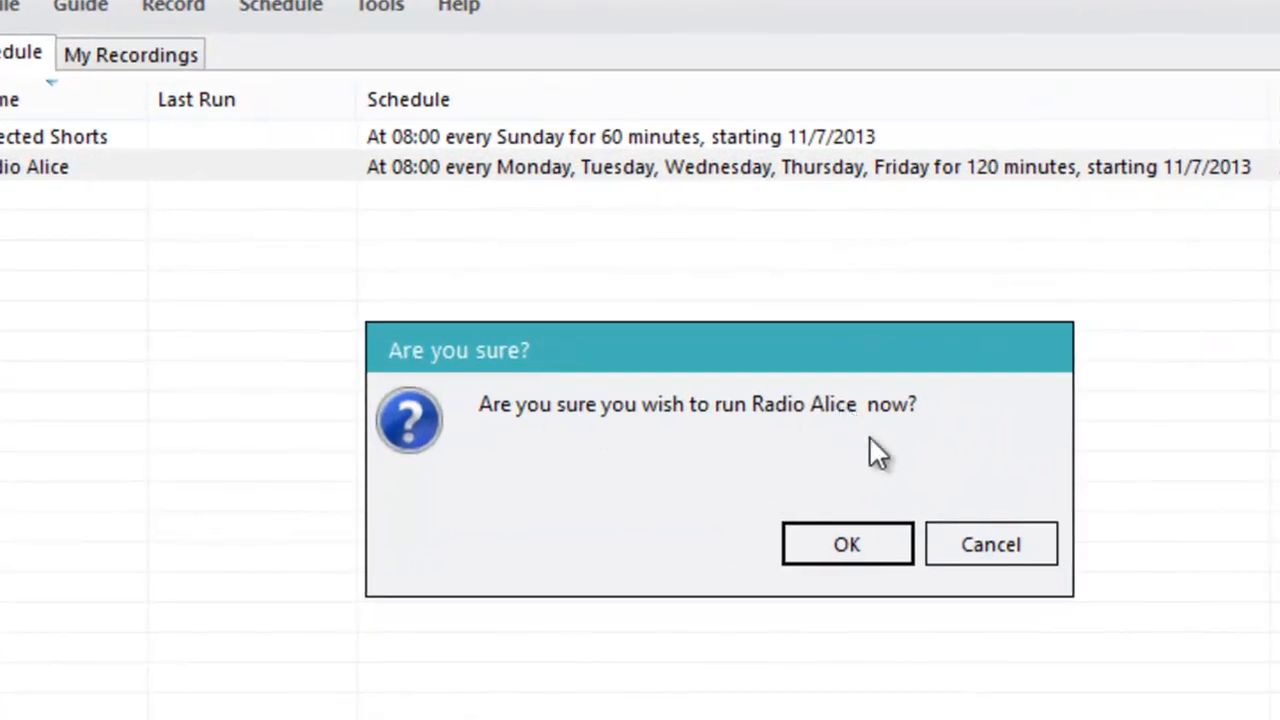
Confirm running Radio Alice now so Radio Alice.flv starts downloading live.
left_click(846, 544)
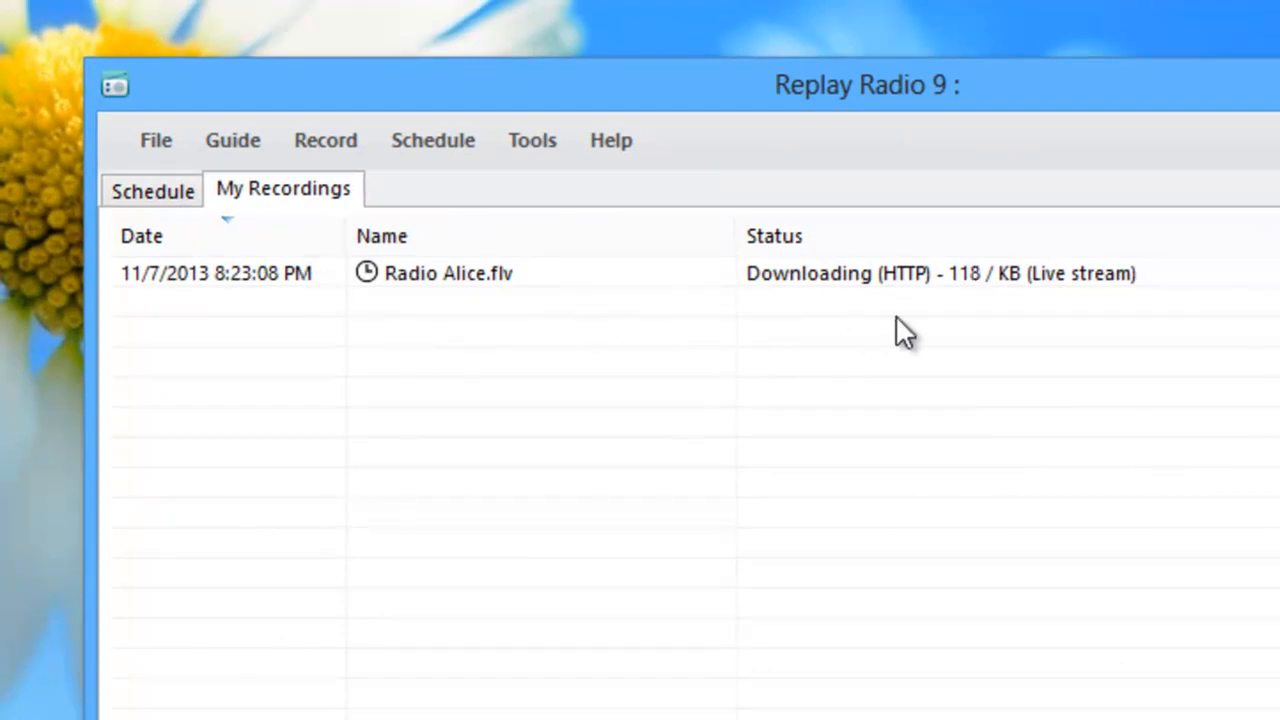
mouse_move(1000, 322)
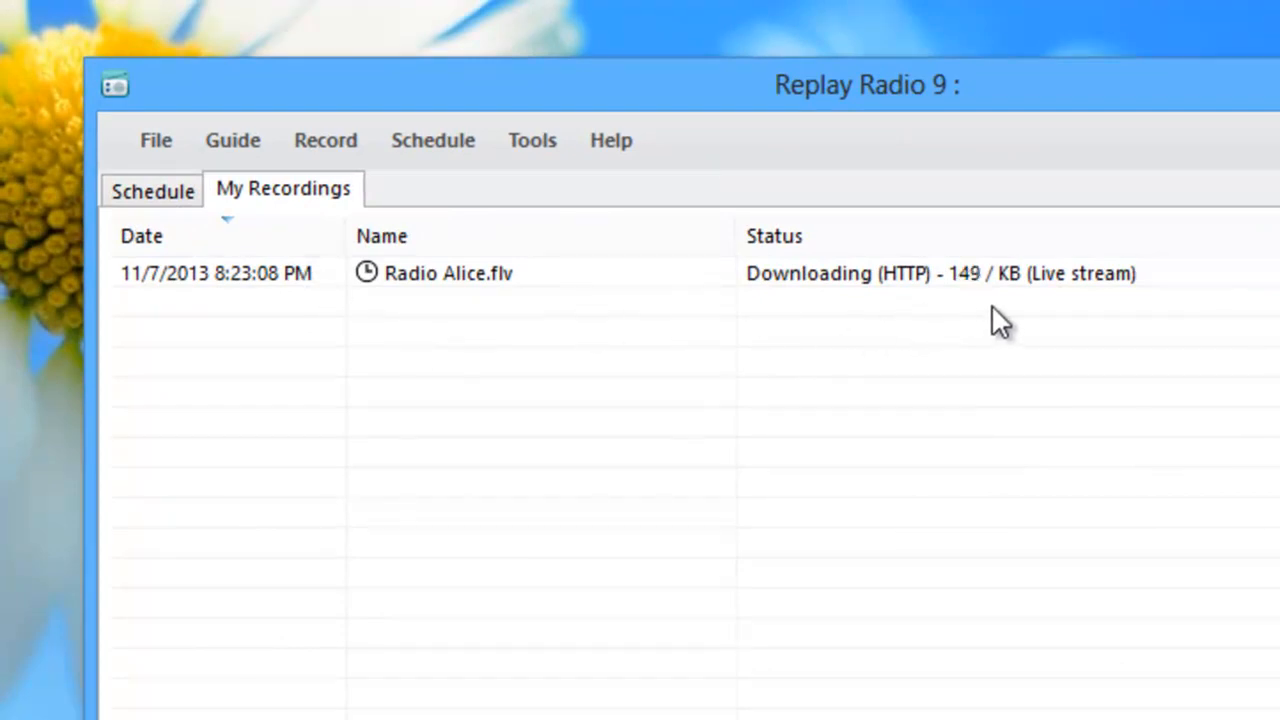
mouse_move(540, 310)
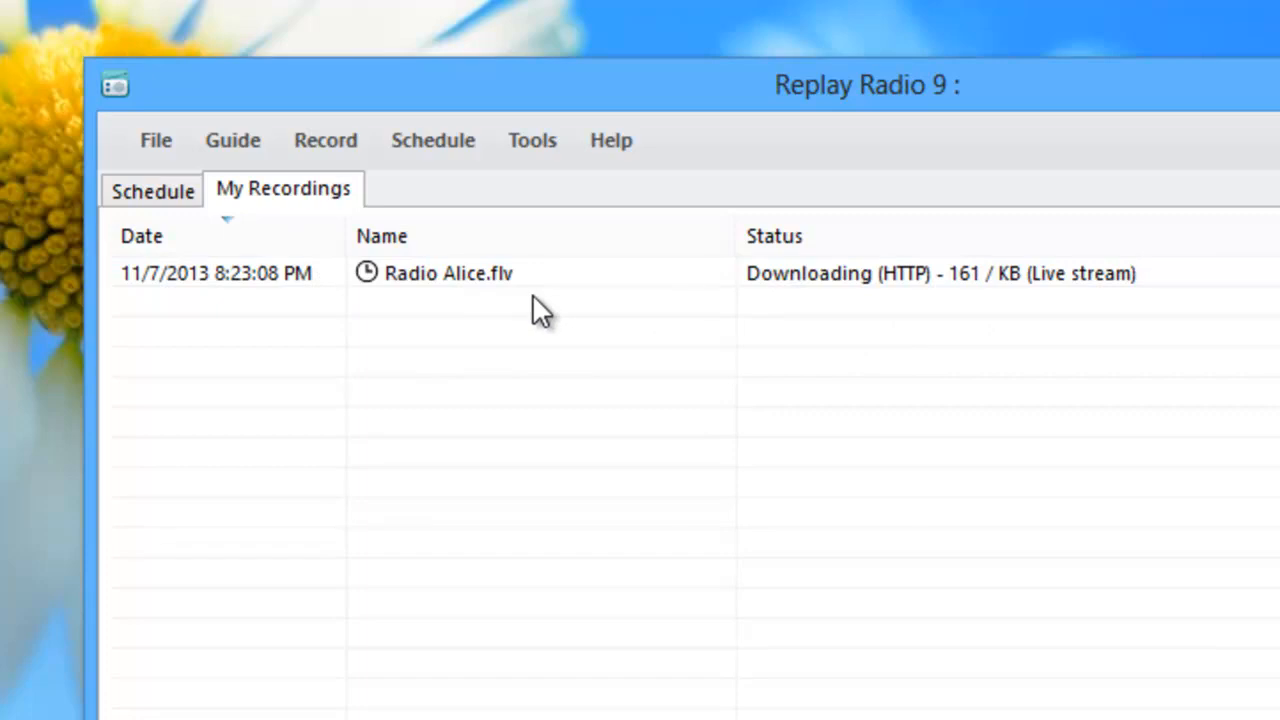
mouse_move(816, 304)
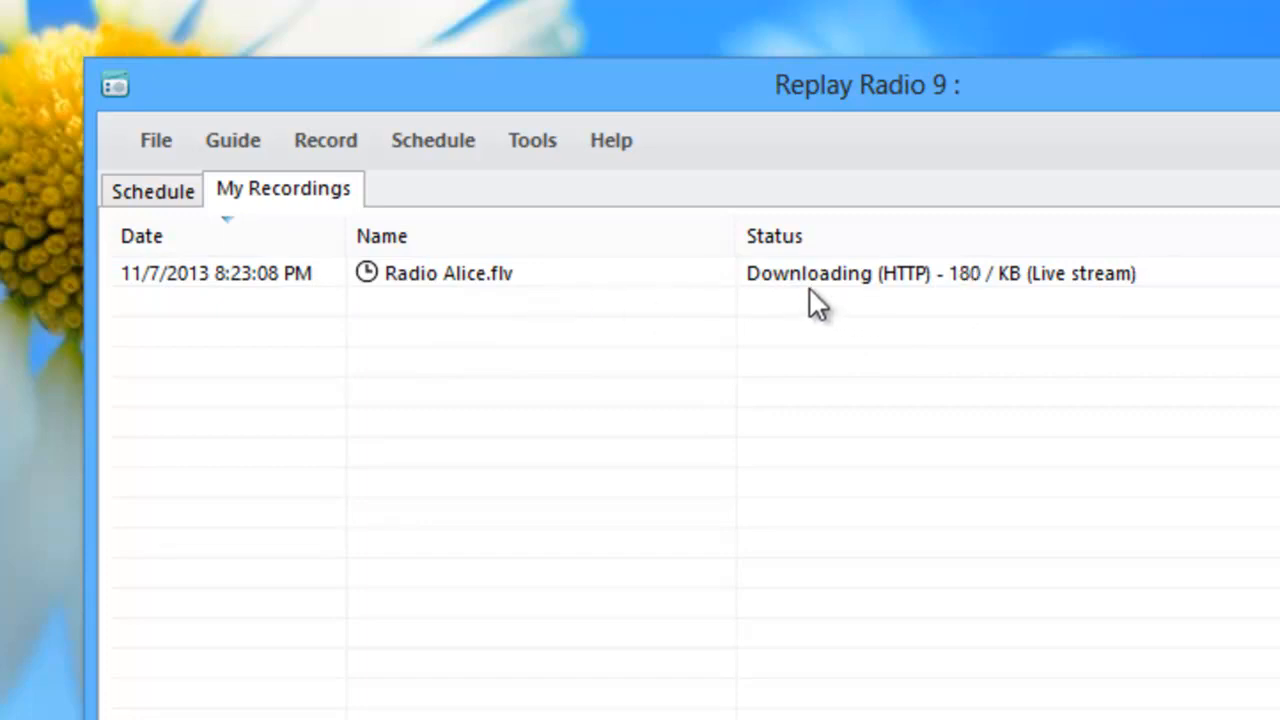
mouse_move(724, 296)
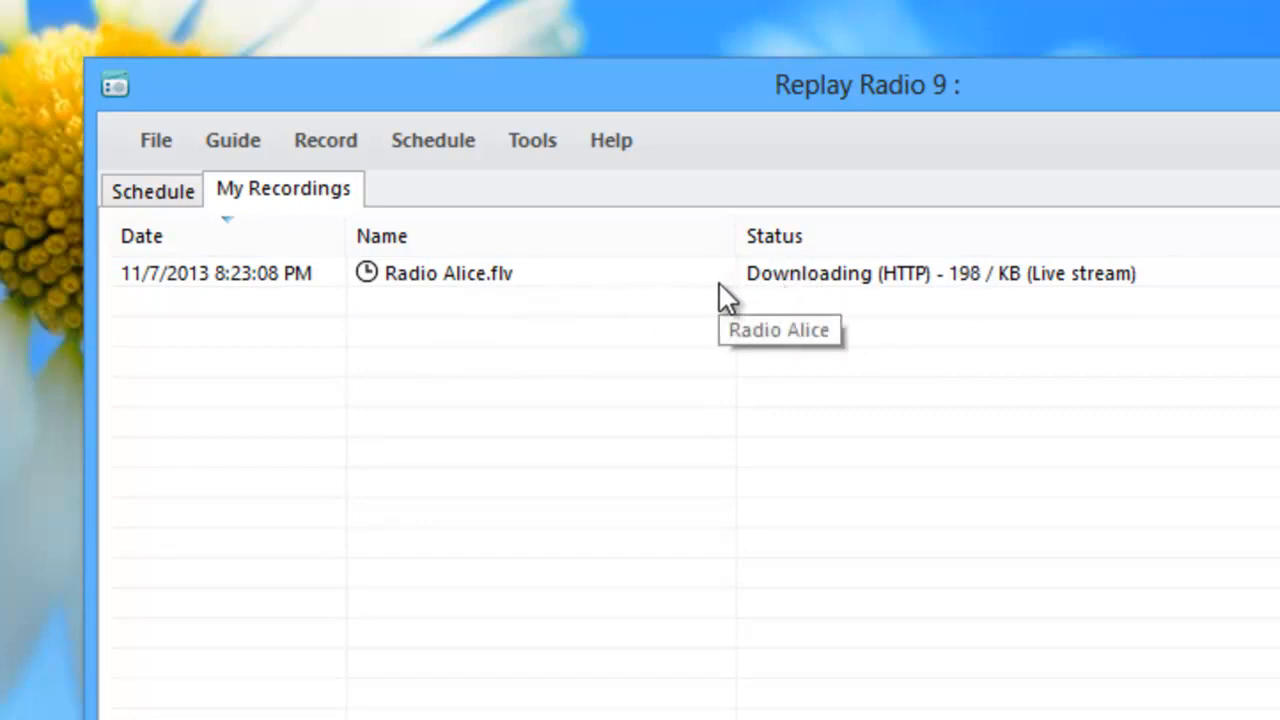
Stop the Radio Alice.flv recording at 412 KB, play it back and skip forward through it.
right_click(448, 272)
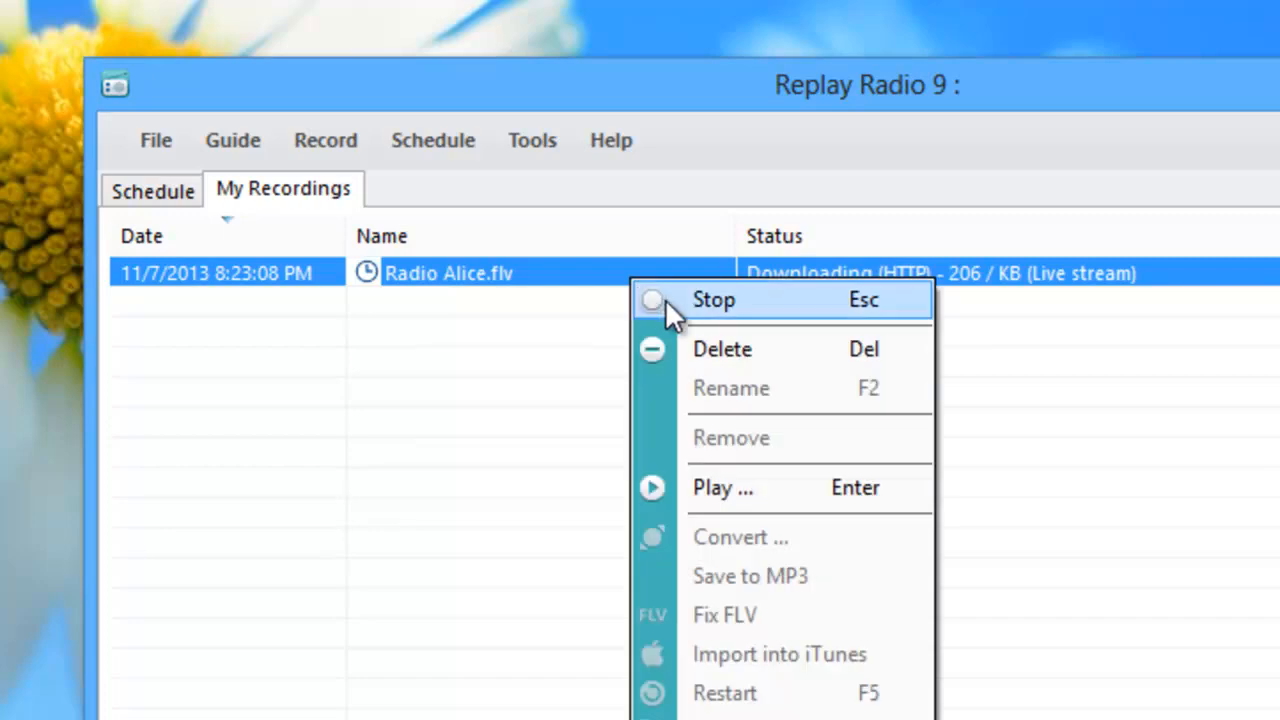
left_click(712, 300)
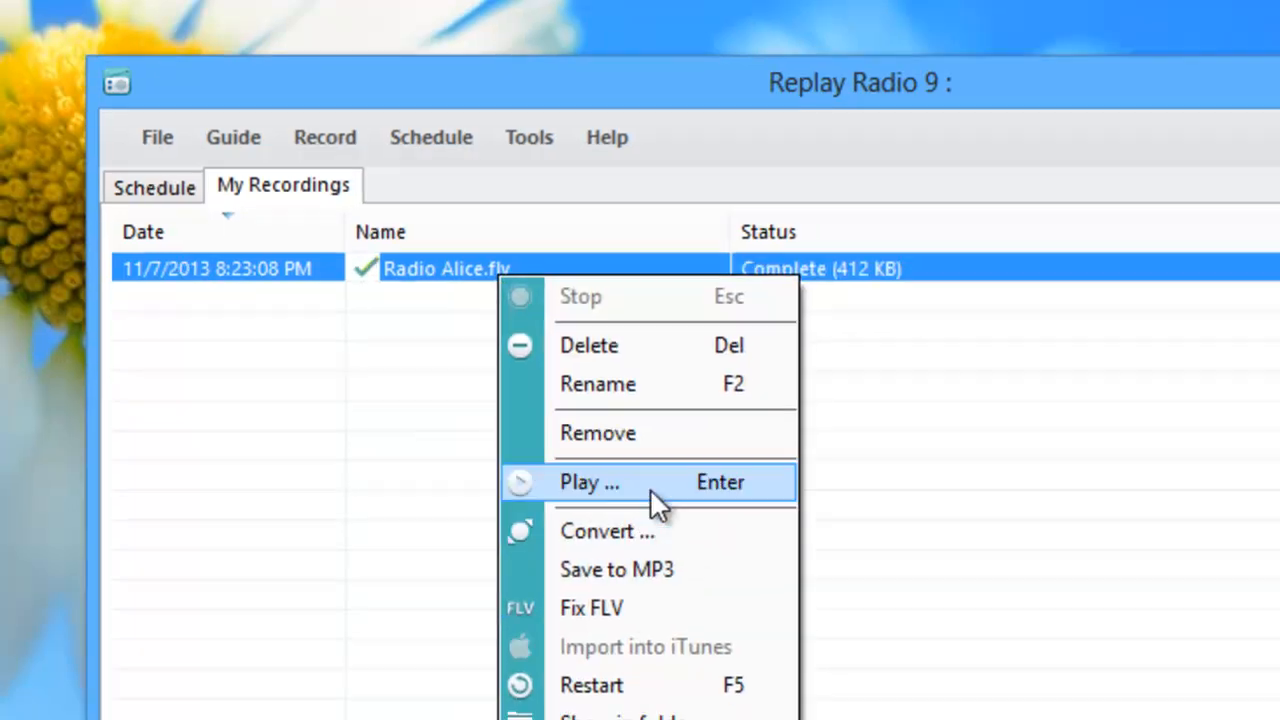
left_click(588, 482)
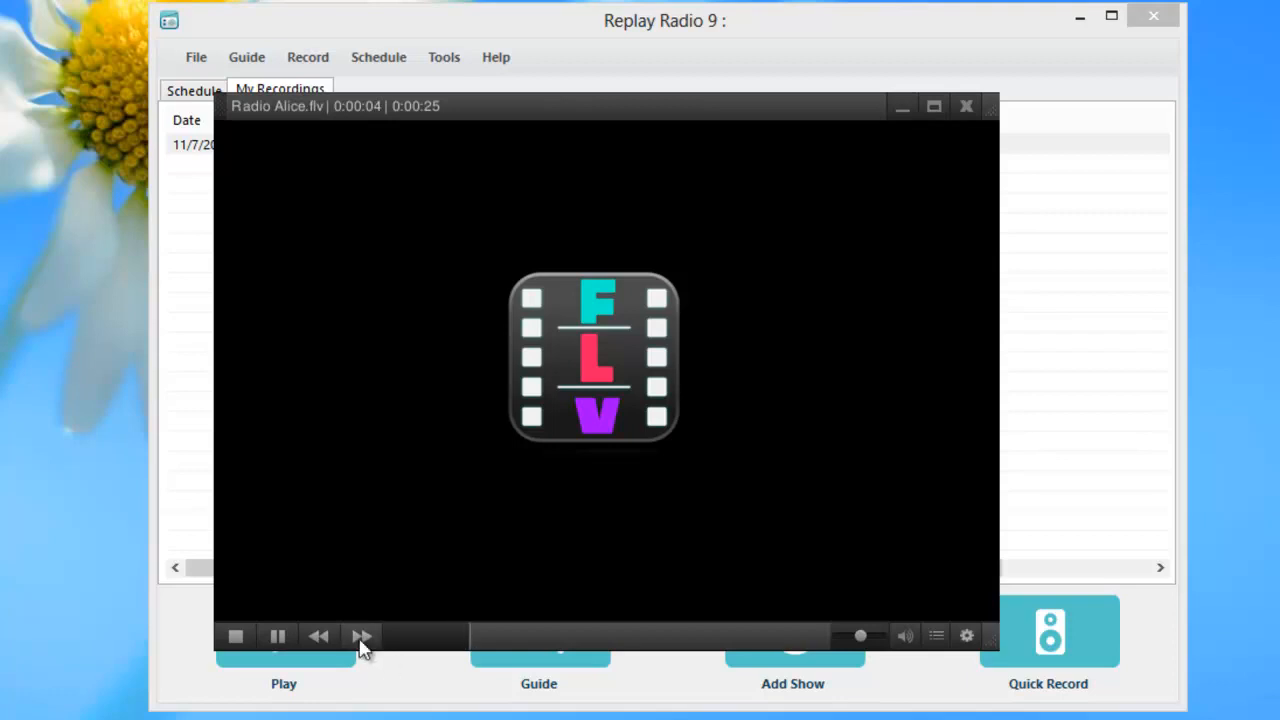
left_click(276, 636)
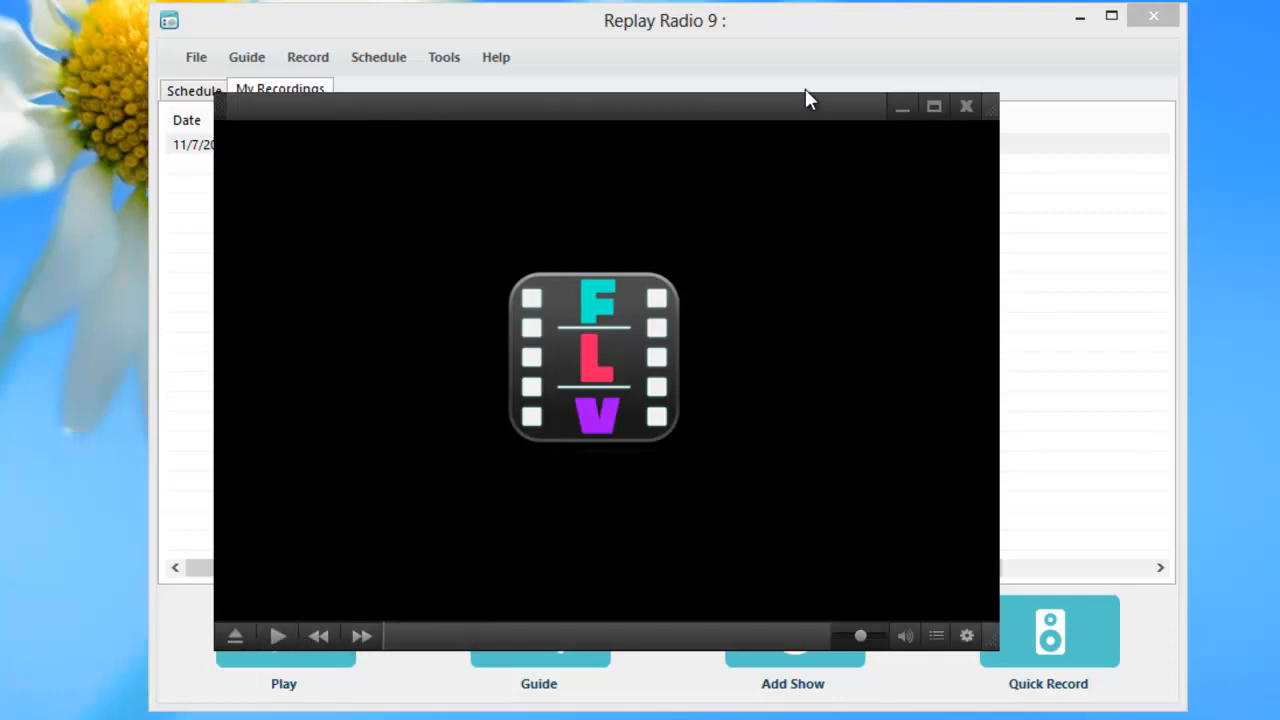